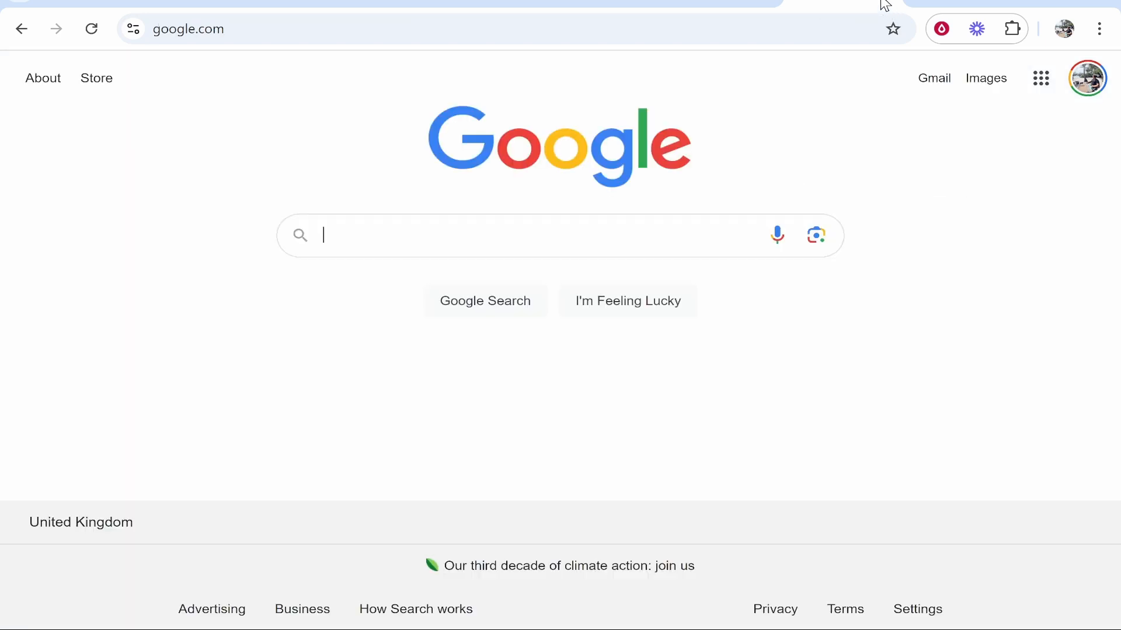
- Search Google for 'google drive' and go through to your own Drive home
{"action": "type", "text": "go"}
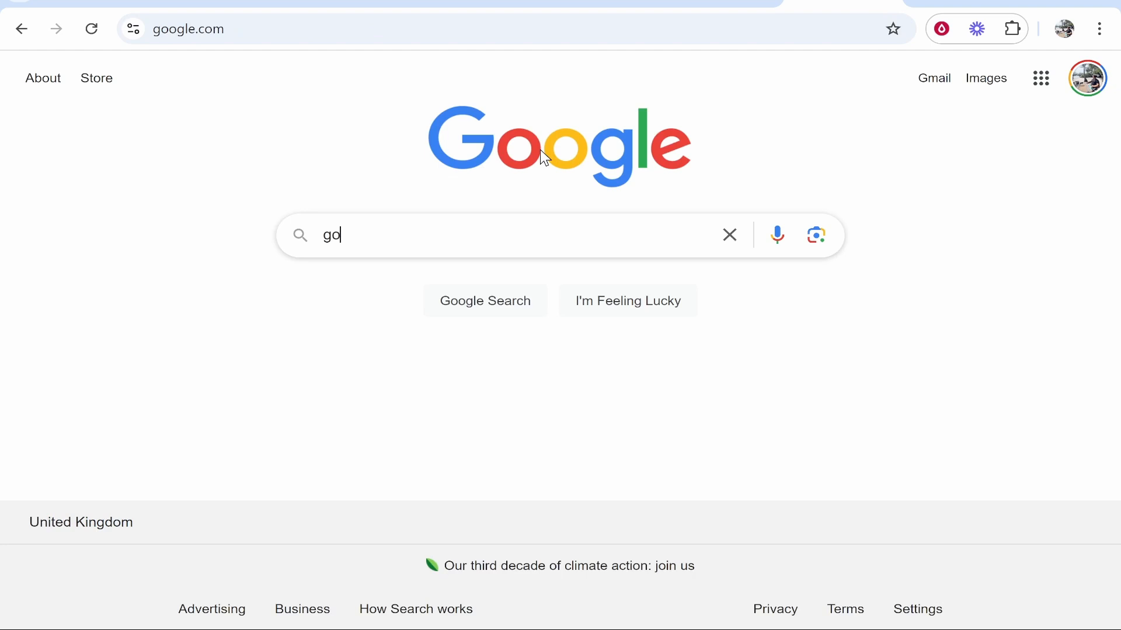
{"action": "key", "text": "Return"}
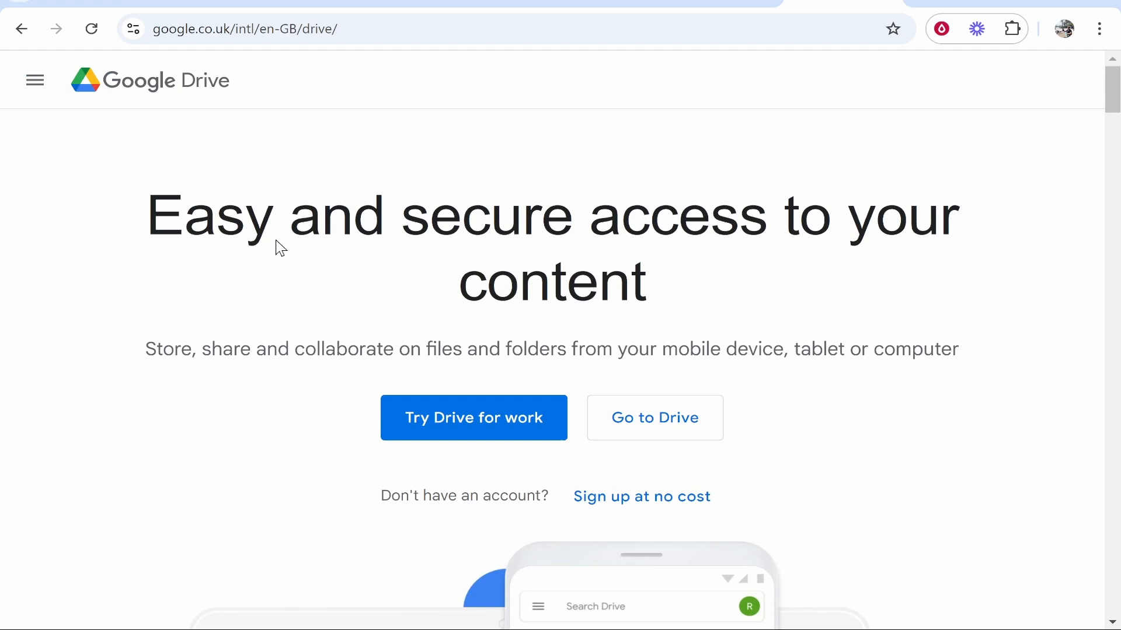
{"action": "mouse_move", "coordinate": [654, 418]}
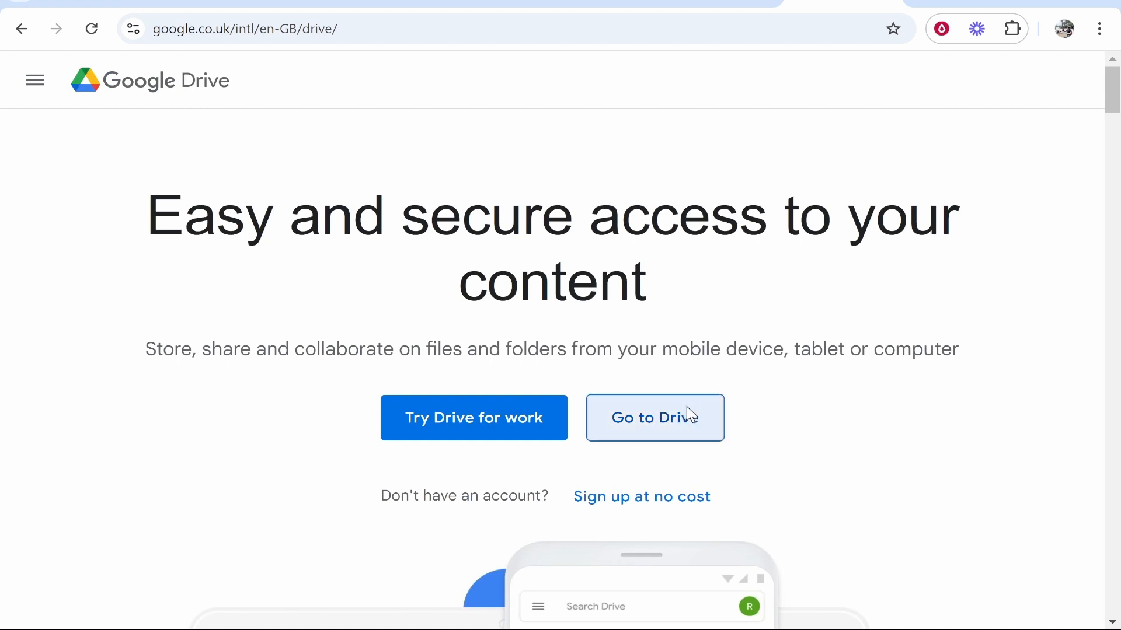
{"action": "left_click", "coordinate": [654, 418]}
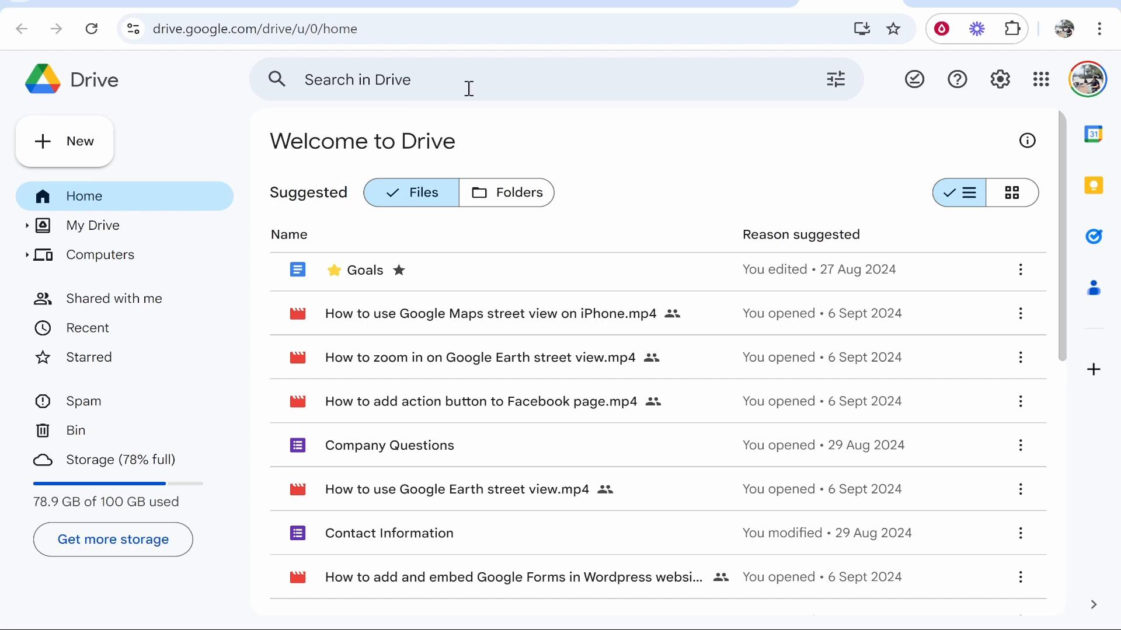
{"action": "mouse_move", "coordinate": [463, 121]}
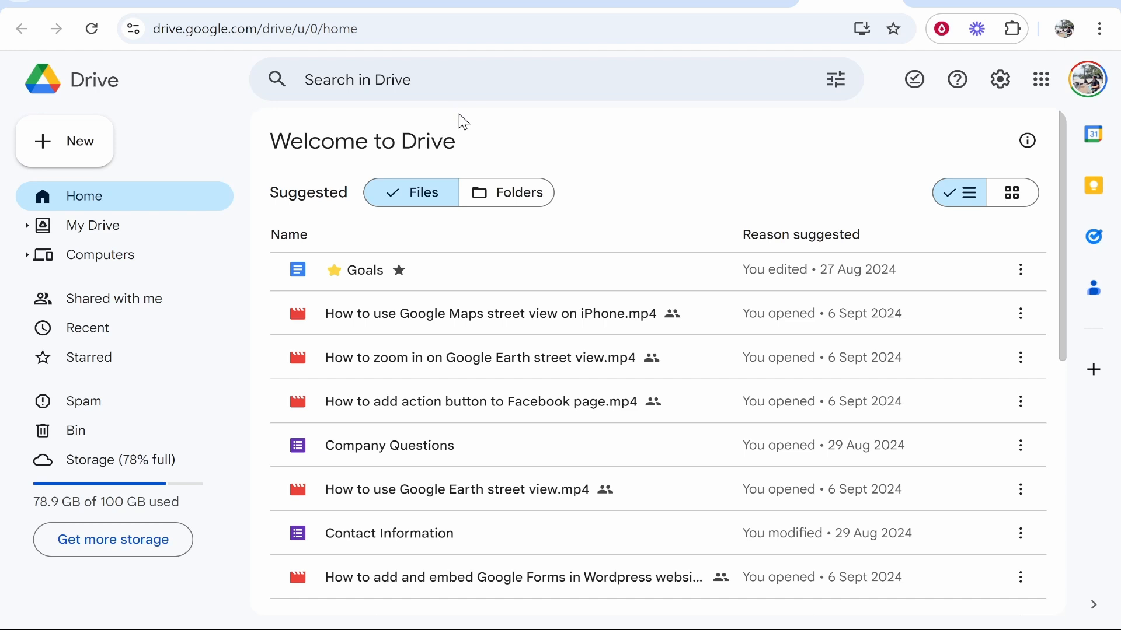
- Create a new folder named 'Shared Files Tutorial' from the New menu
{"action": "left_click", "coordinate": [65, 142]}
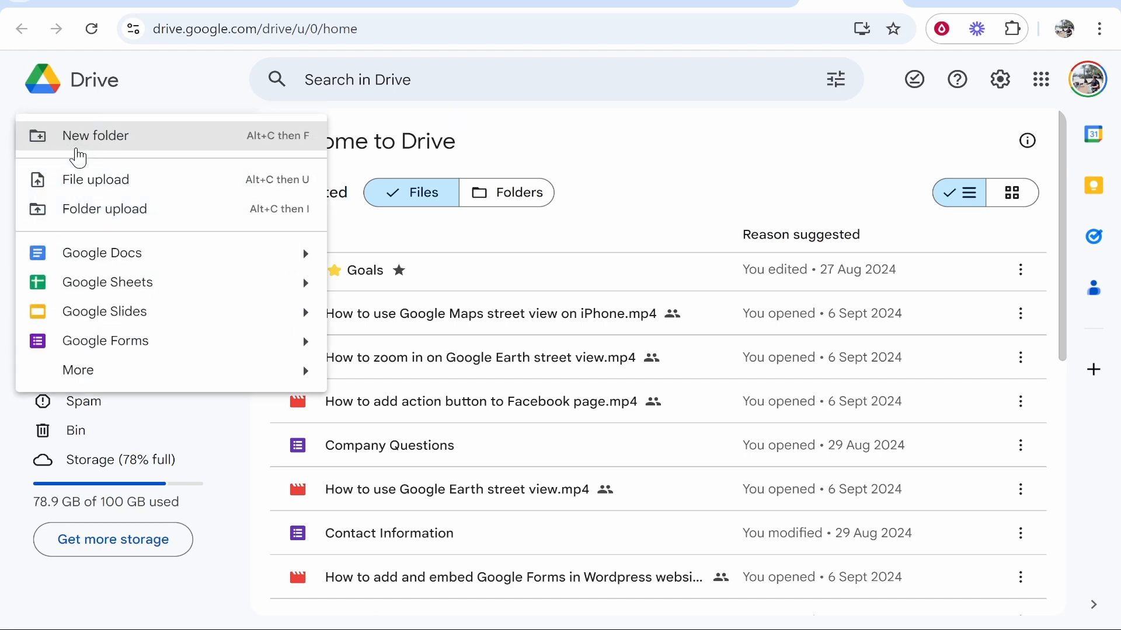
{"action": "left_click", "coordinate": [95, 136]}
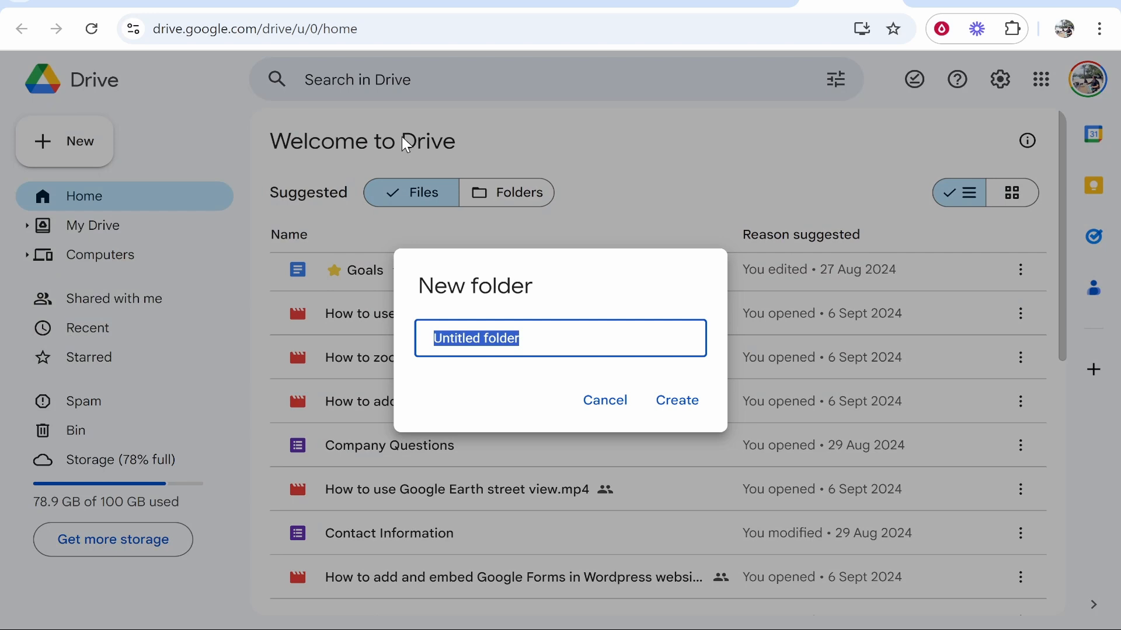
{"action": "mouse_move", "coordinate": [415, 189]}
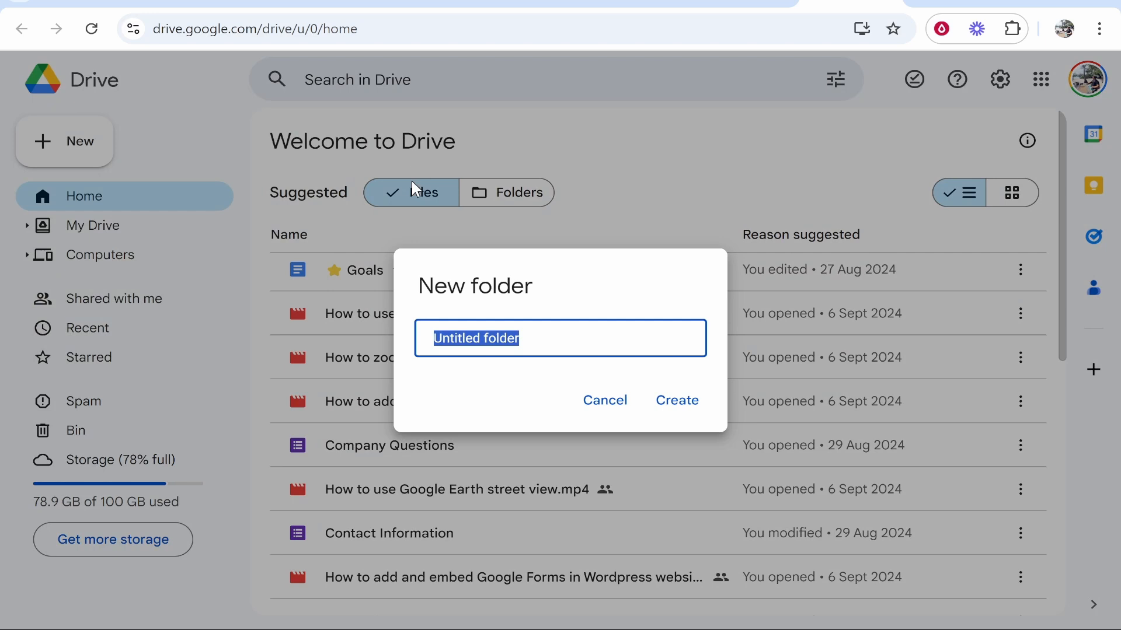
{"action": "type", "text": "Shared Fil"}
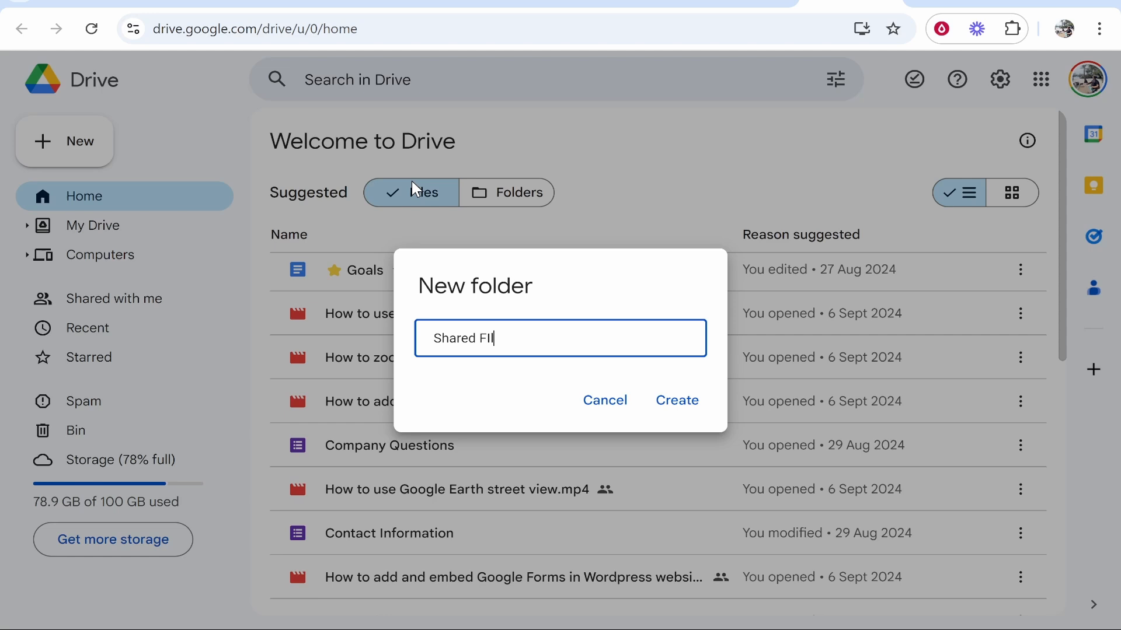
{"action": "type", "text": "es Tutorial"}
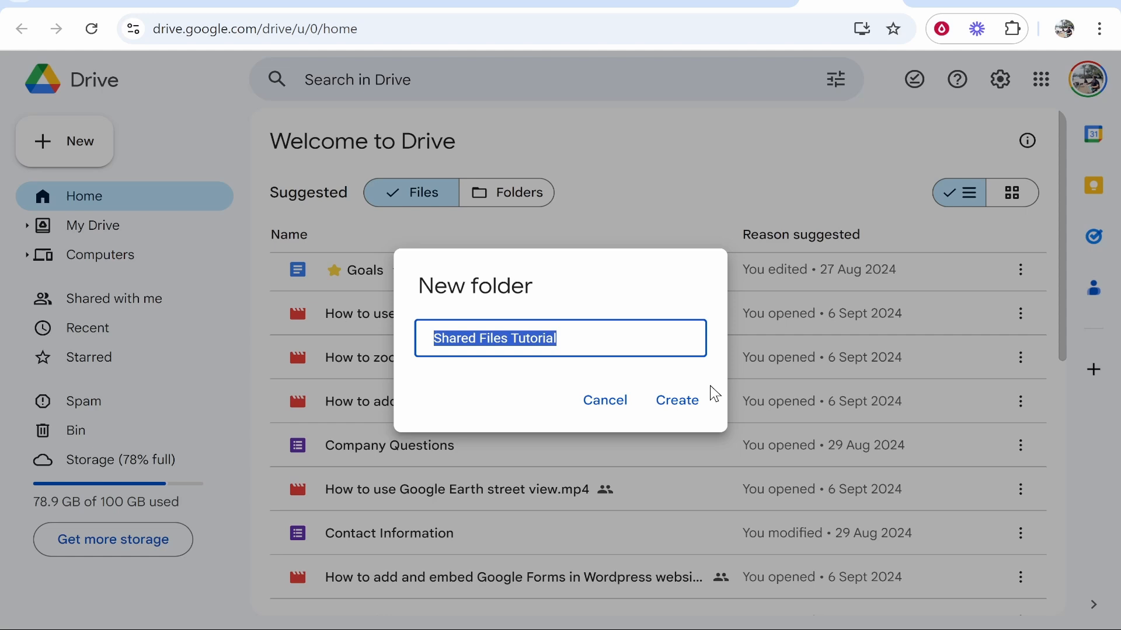
{"action": "left_click", "coordinate": [676, 400]}
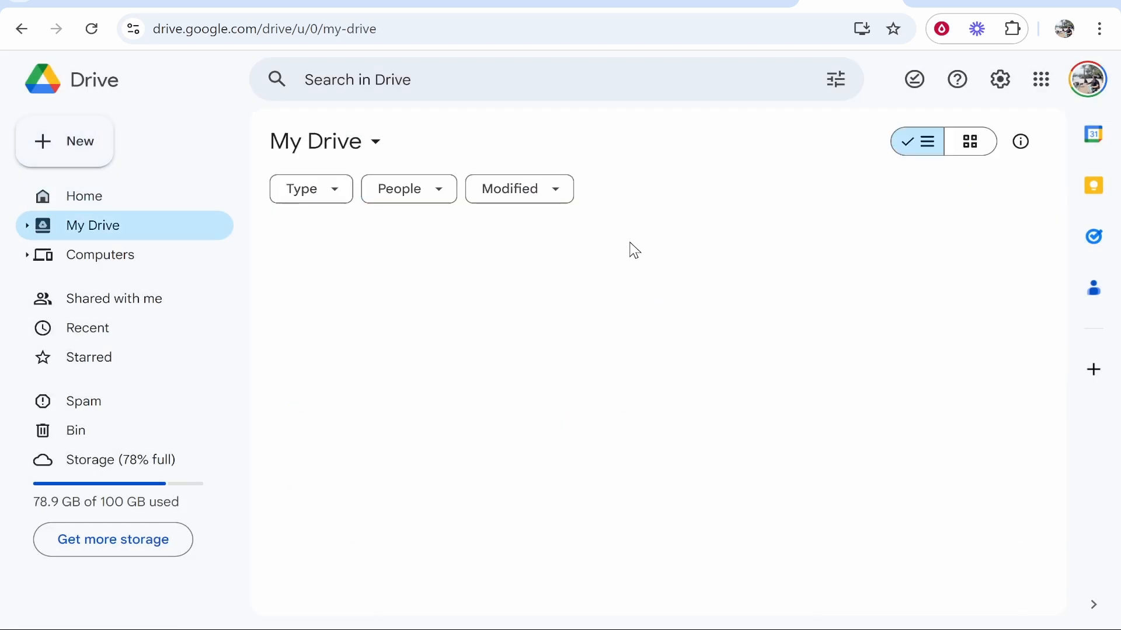
- Sort My Drive by Last modified and open the empty Shared Files Tutorial folder
{"action": "left_click", "coordinate": [390, 413]}
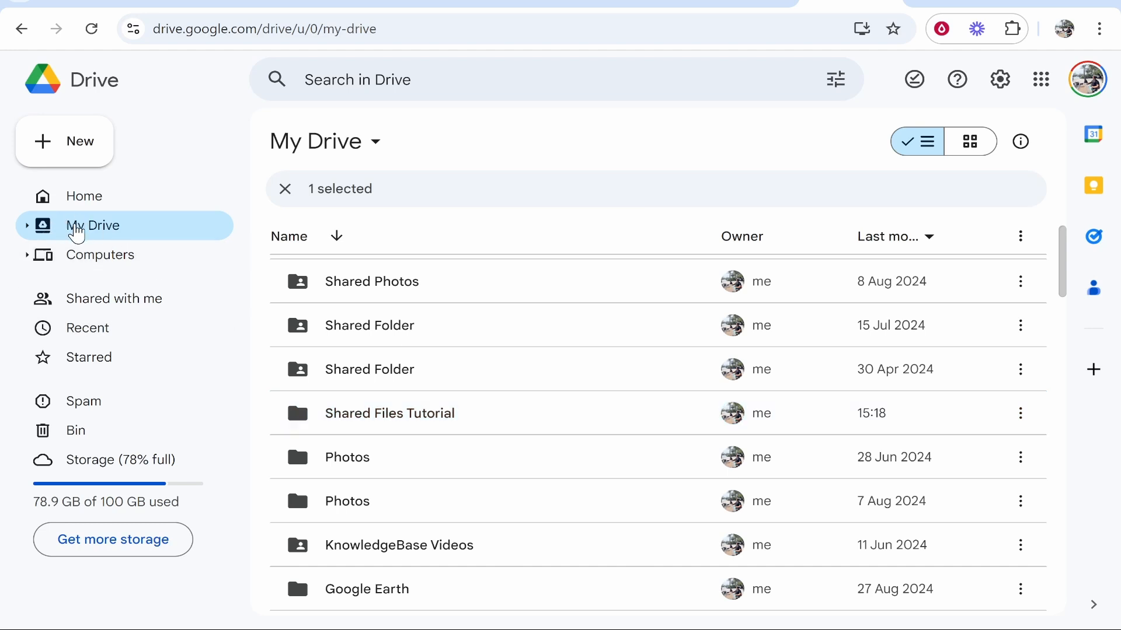
{"action": "left_click", "coordinate": [285, 189]}
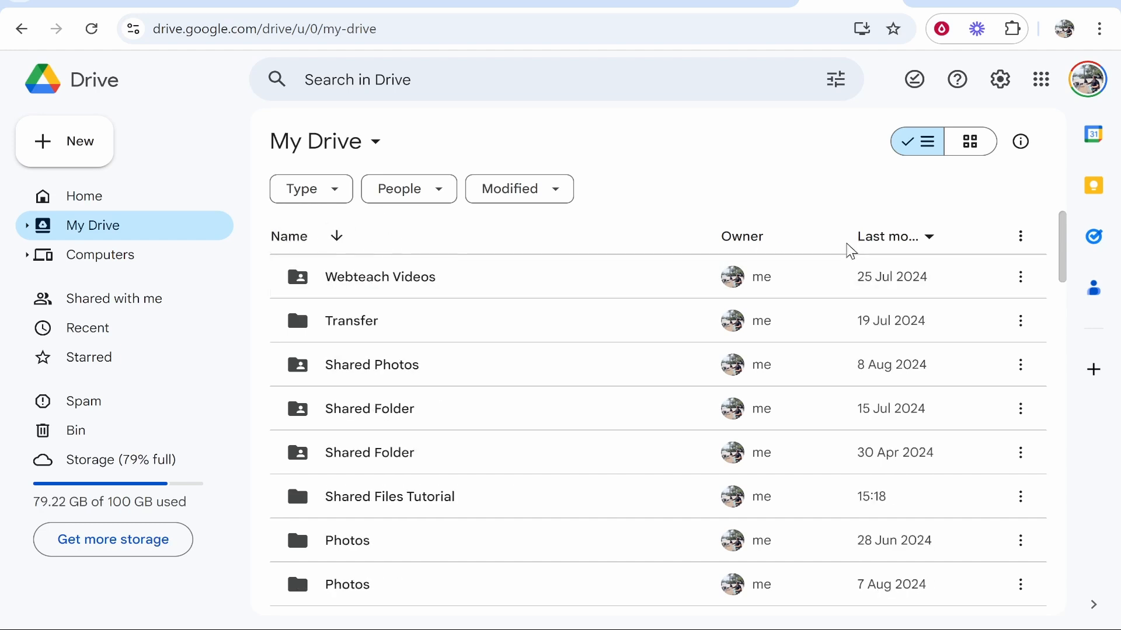
{"action": "left_click", "coordinate": [891, 237]}
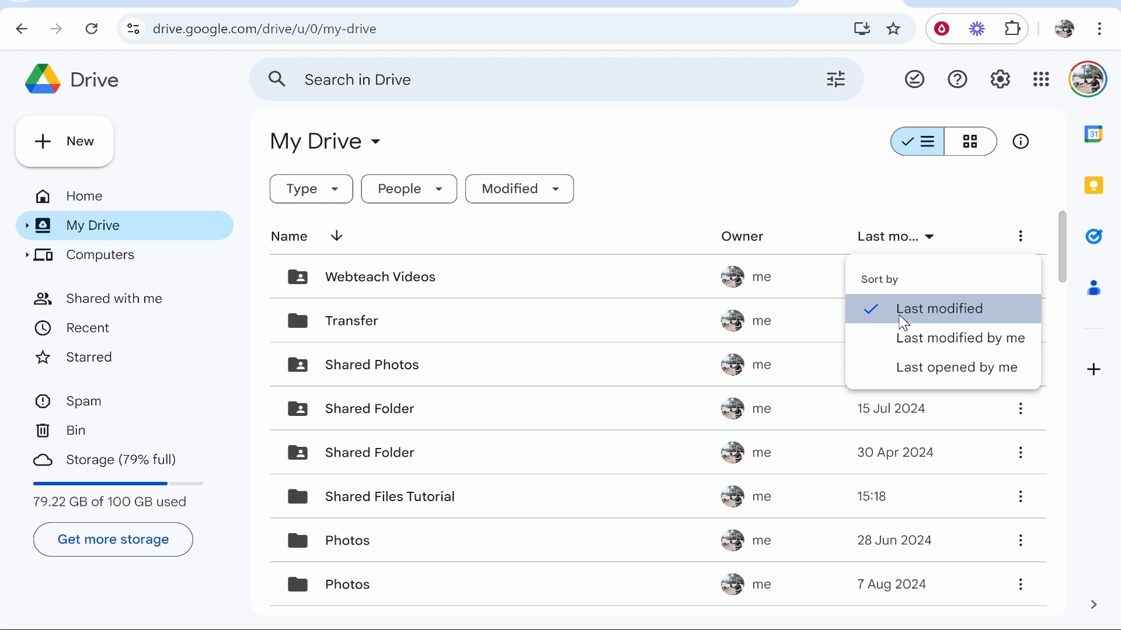
{"action": "mouse_move", "coordinate": [961, 337]}
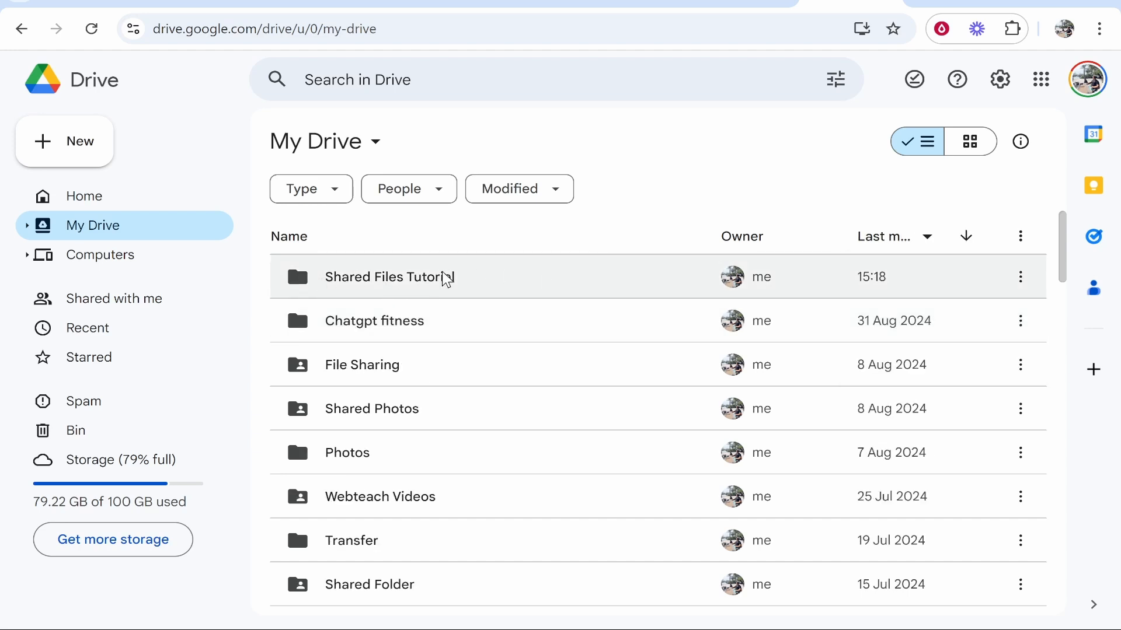
{"action": "double_click", "coordinate": [388, 276]}
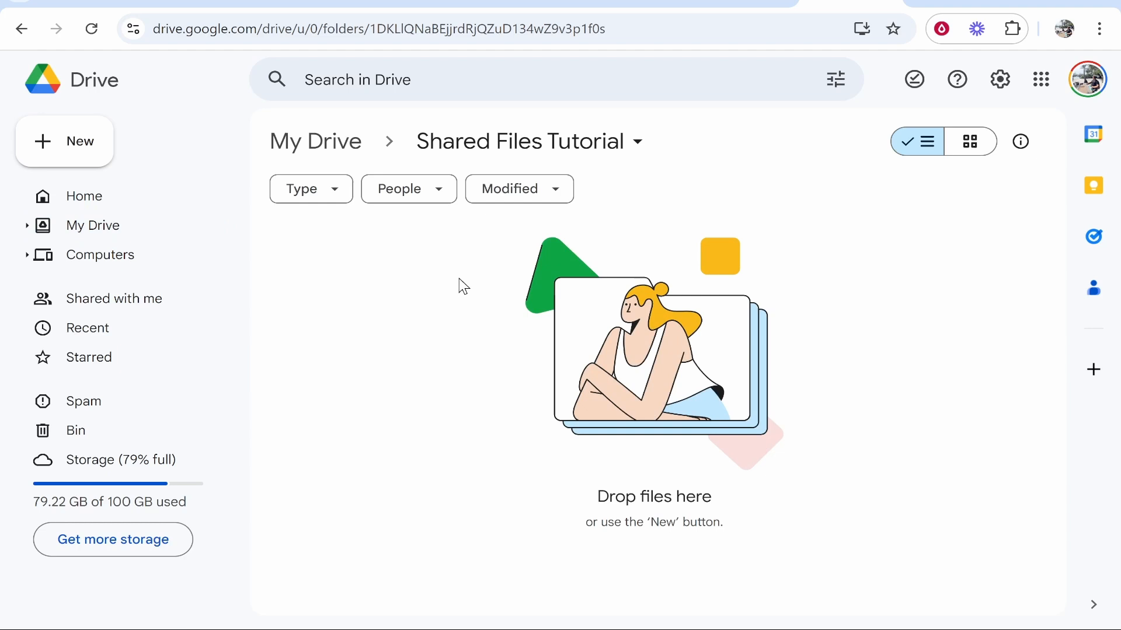
{"action": "mouse_move", "coordinate": [624, 309]}
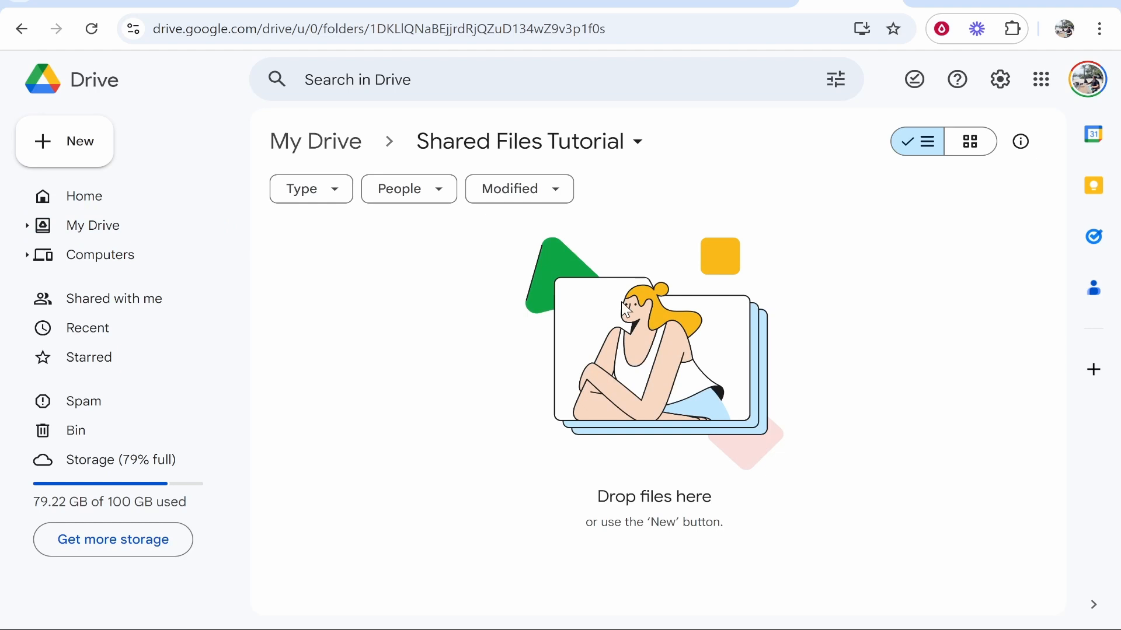
{"action": "mouse_move", "coordinate": [575, 246]}
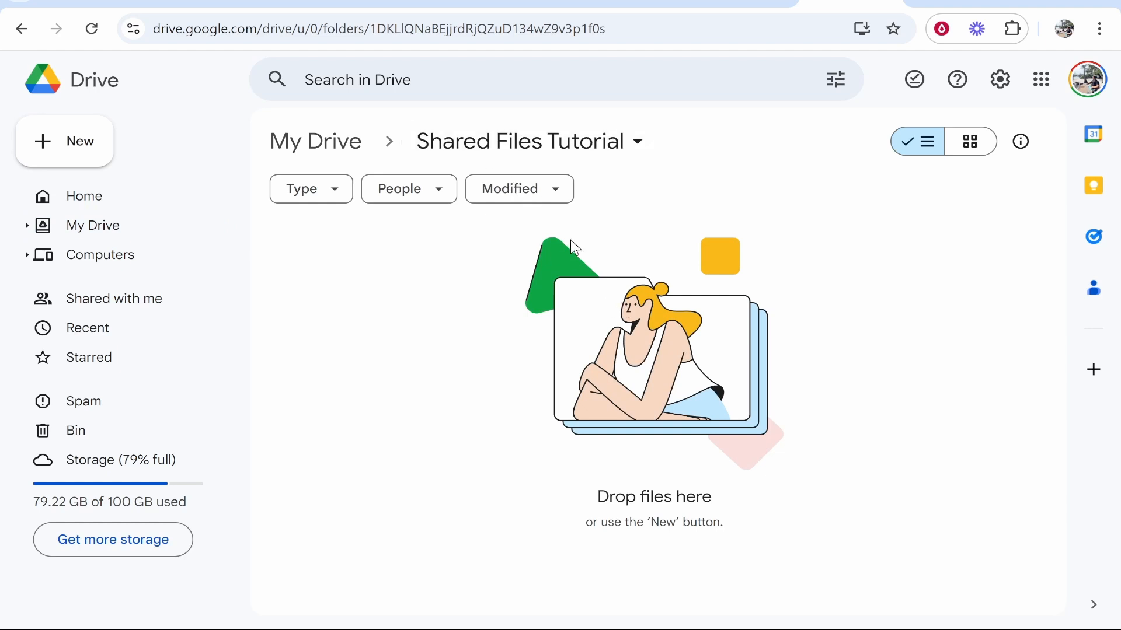
{"action": "mouse_move", "coordinate": [82, 147]}
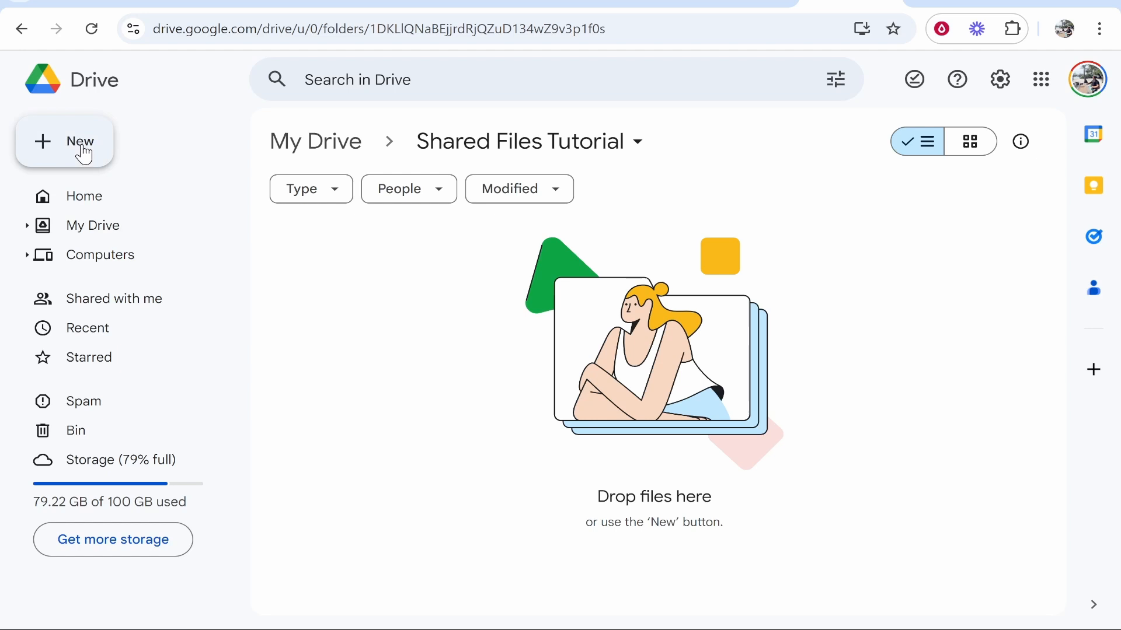
{"action": "left_click", "coordinate": [81, 142]}
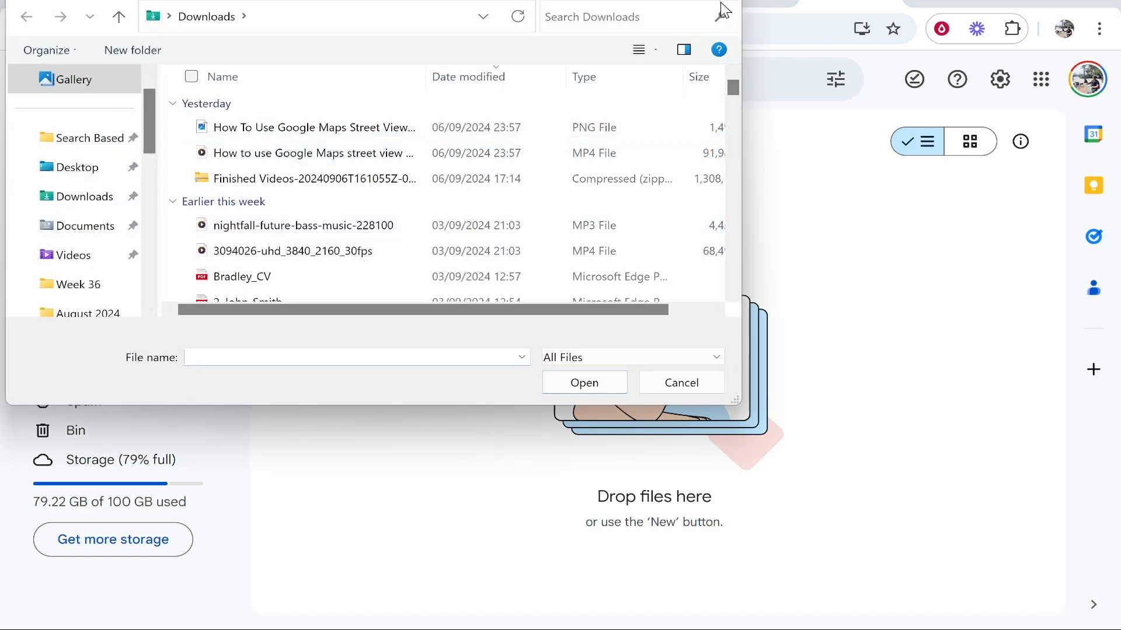
{"action": "left_click", "coordinate": [680, 383]}
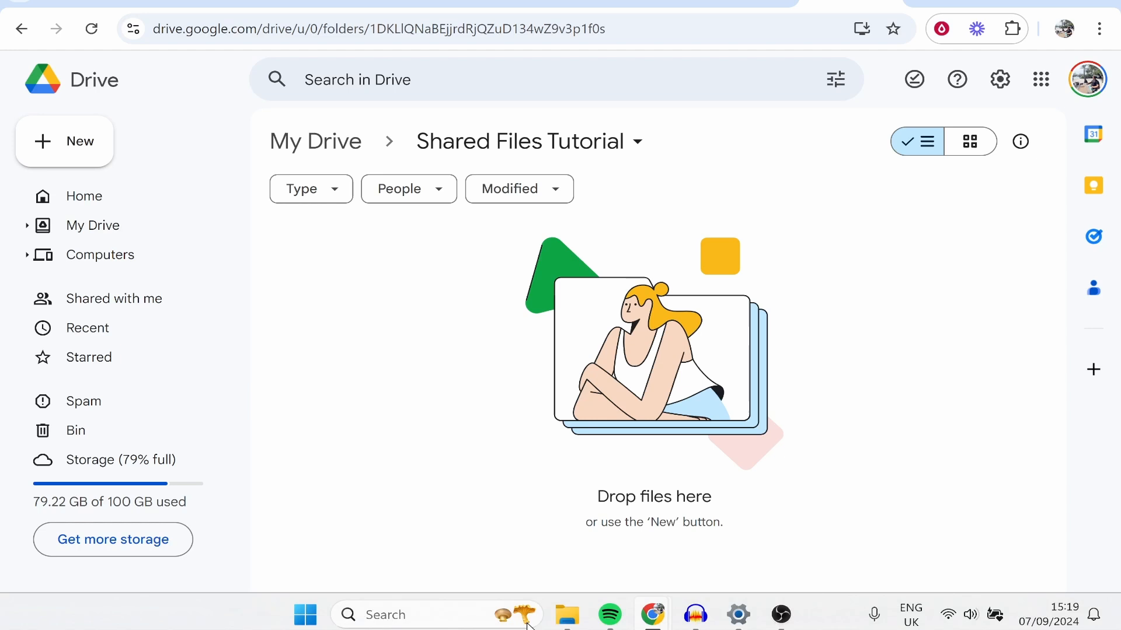
{"action": "left_click", "coordinate": [567, 614]}
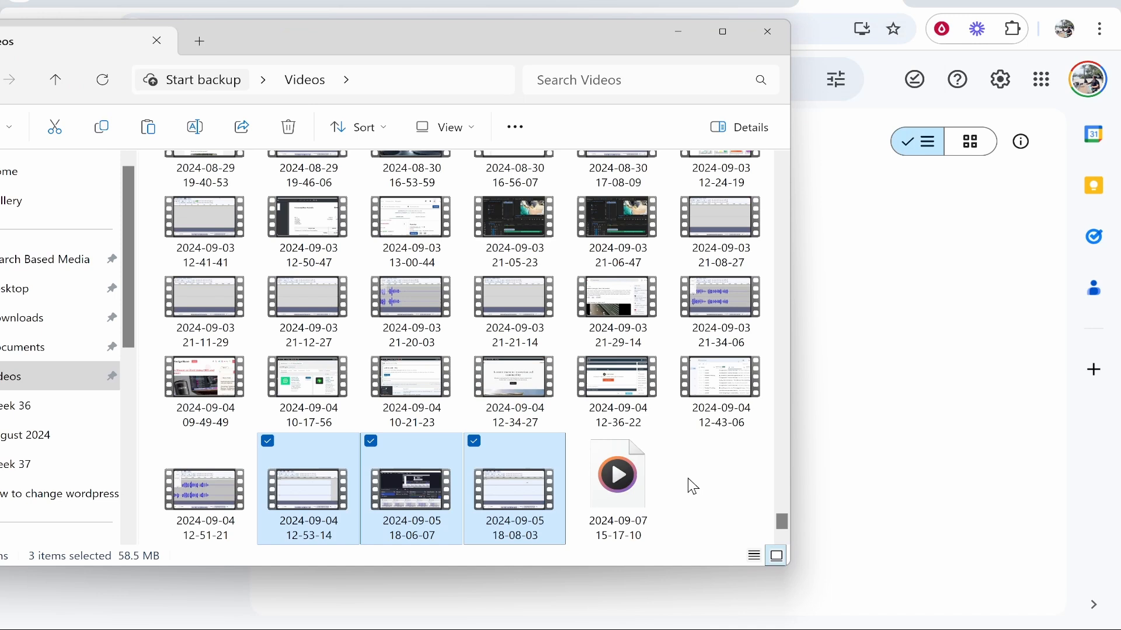
{"action": "left_click", "coordinate": [617, 377]}
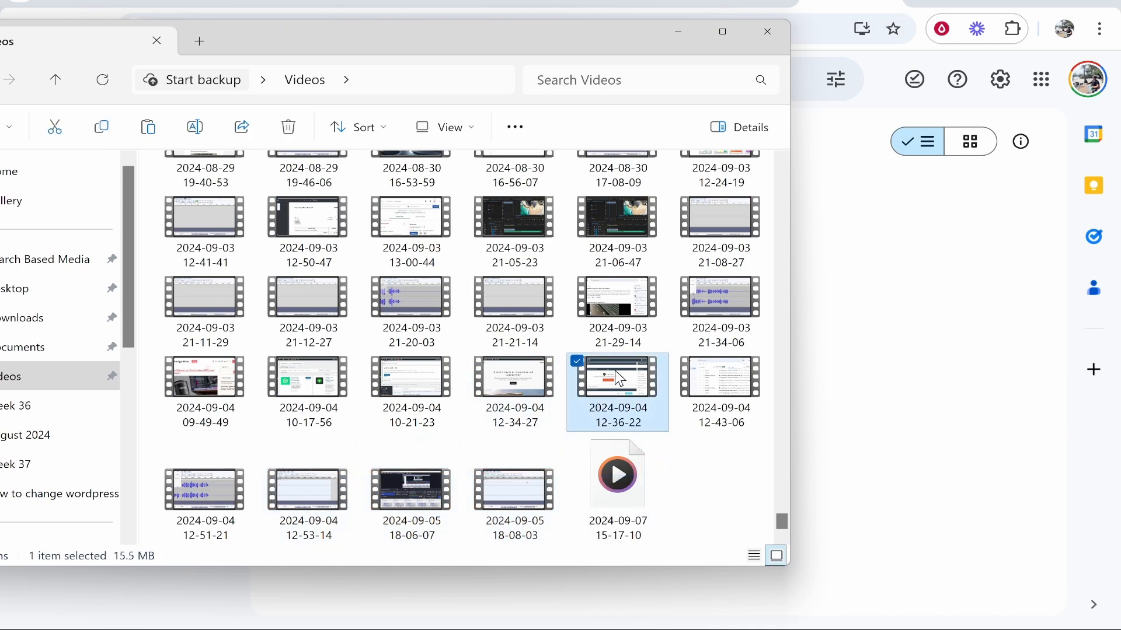
{"action": "left_click", "coordinate": [513, 378]}
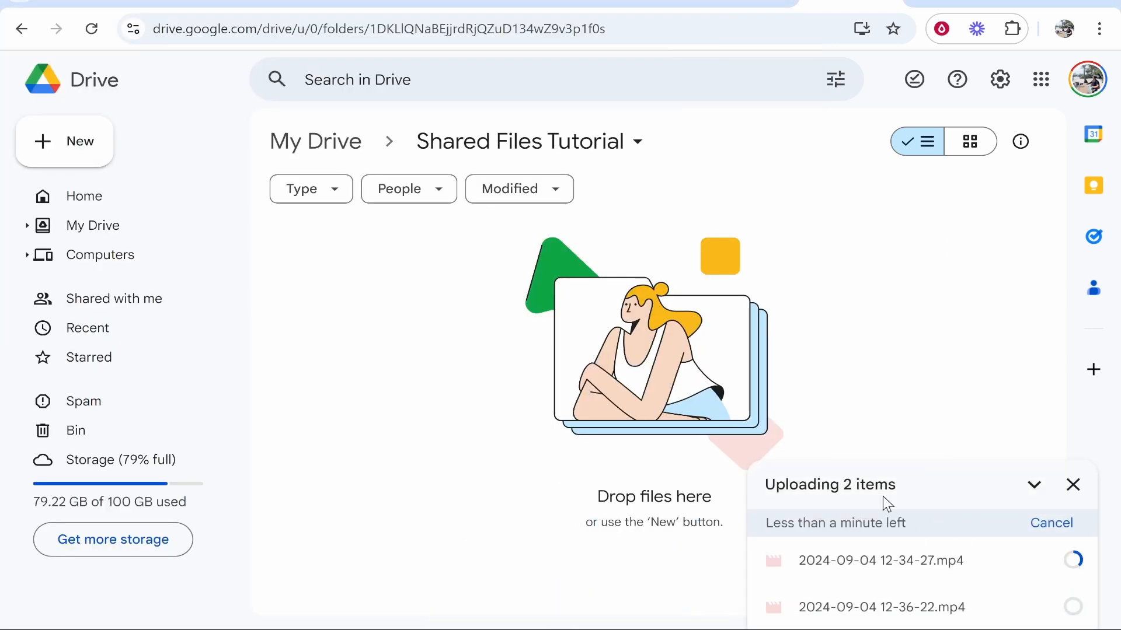
{"action": "mouse_move", "coordinate": [877, 360]}
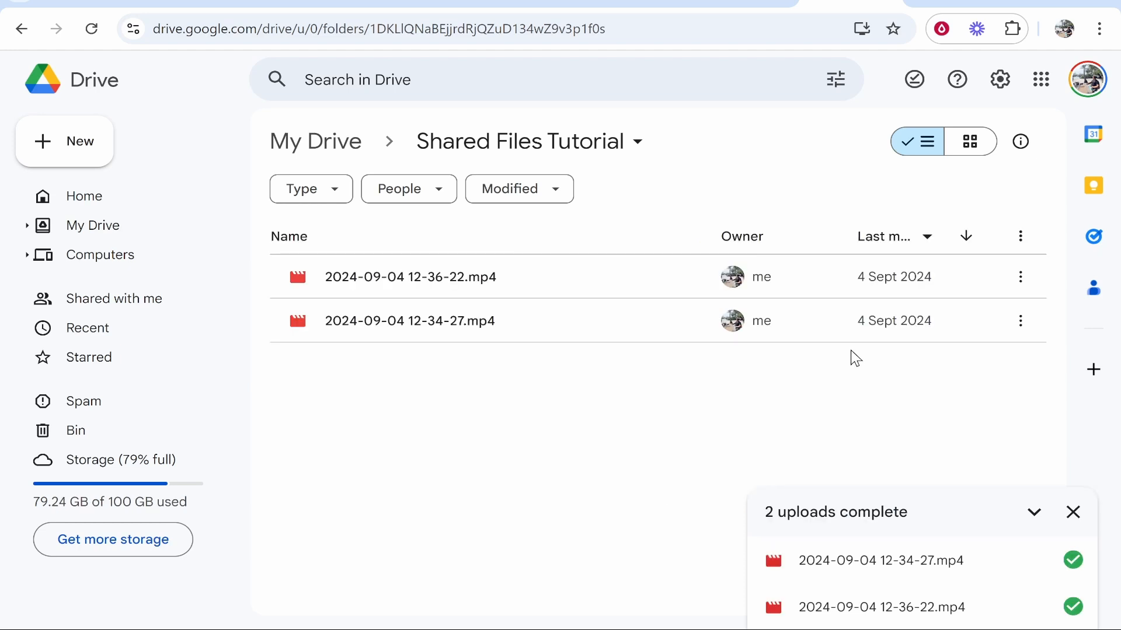
{"action": "mouse_move", "coordinate": [564, 156]}
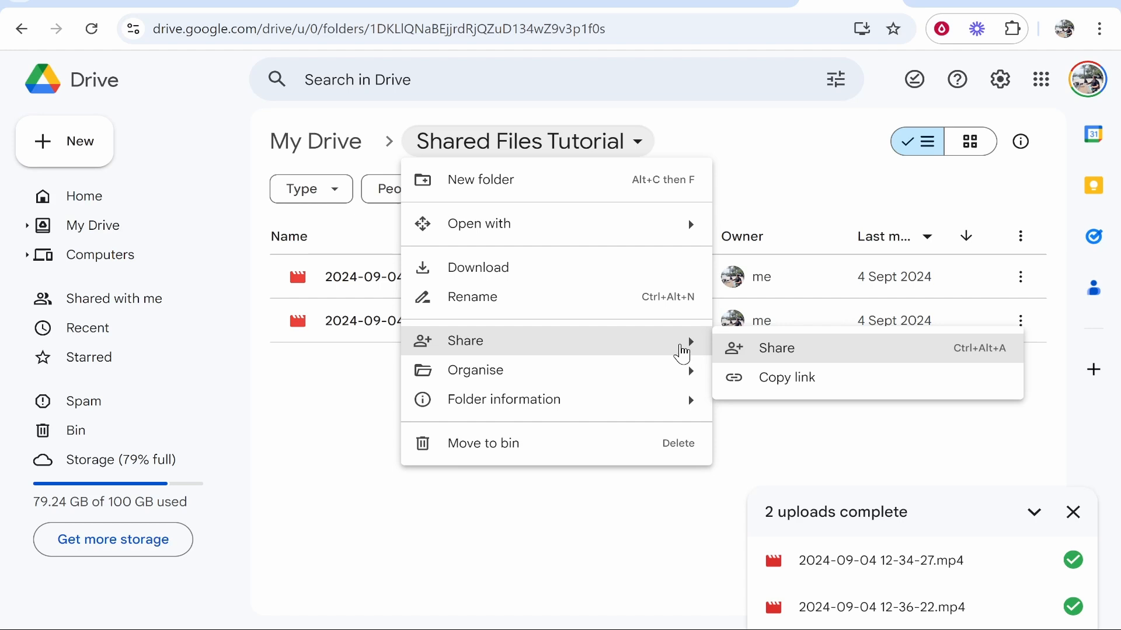
{"action": "left_click", "coordinate": [776, 348]}
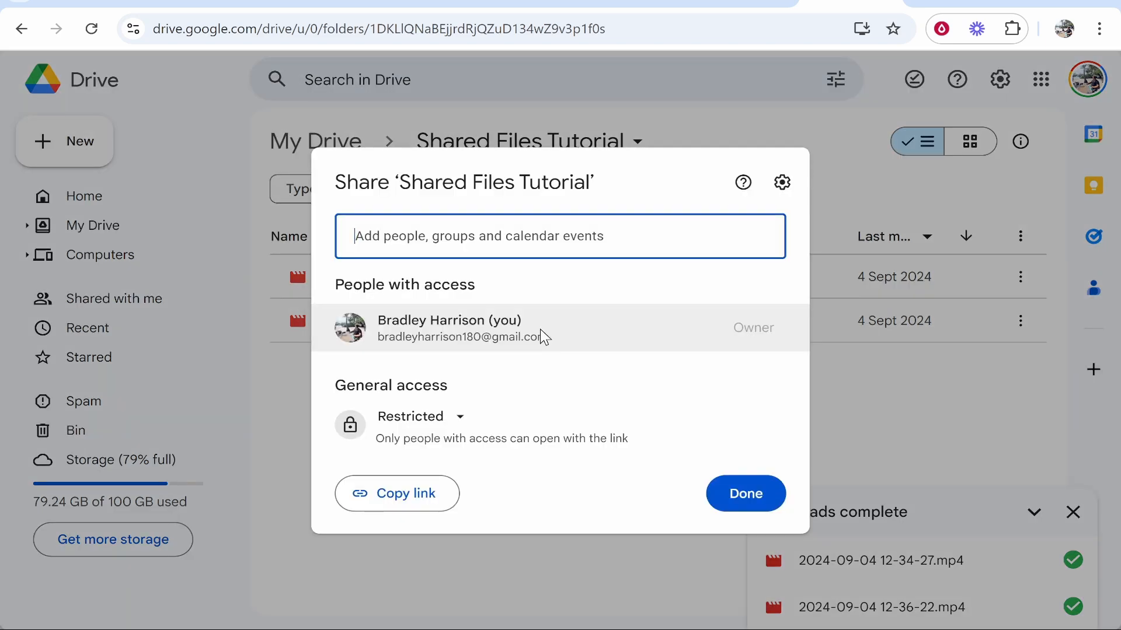
{"action": "mouse_move", "coordinate": [552, 323]}
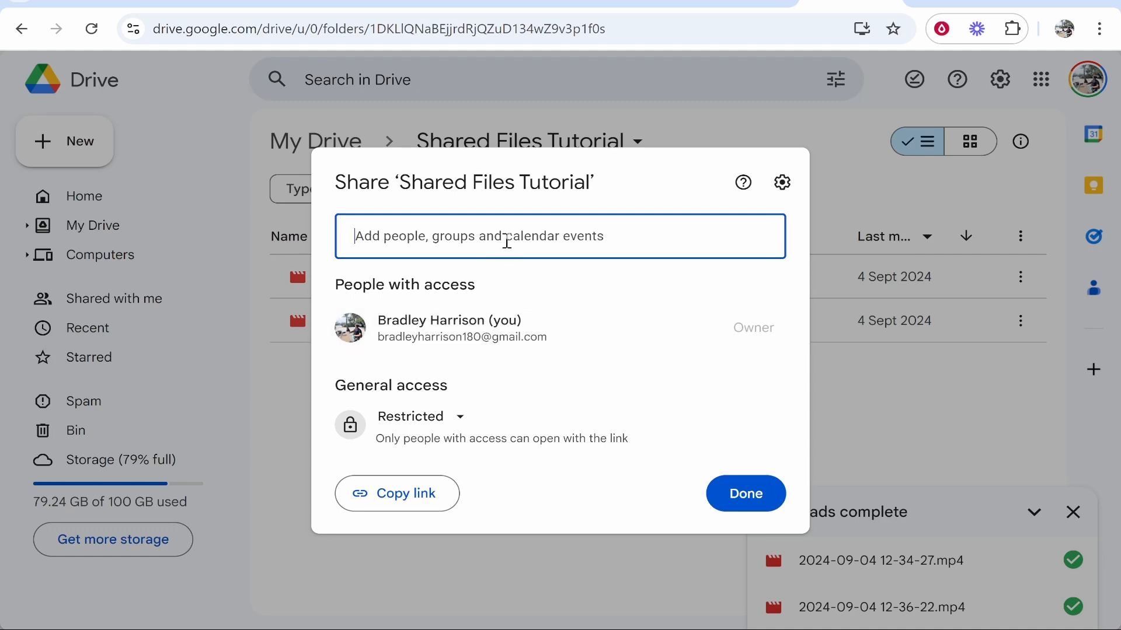
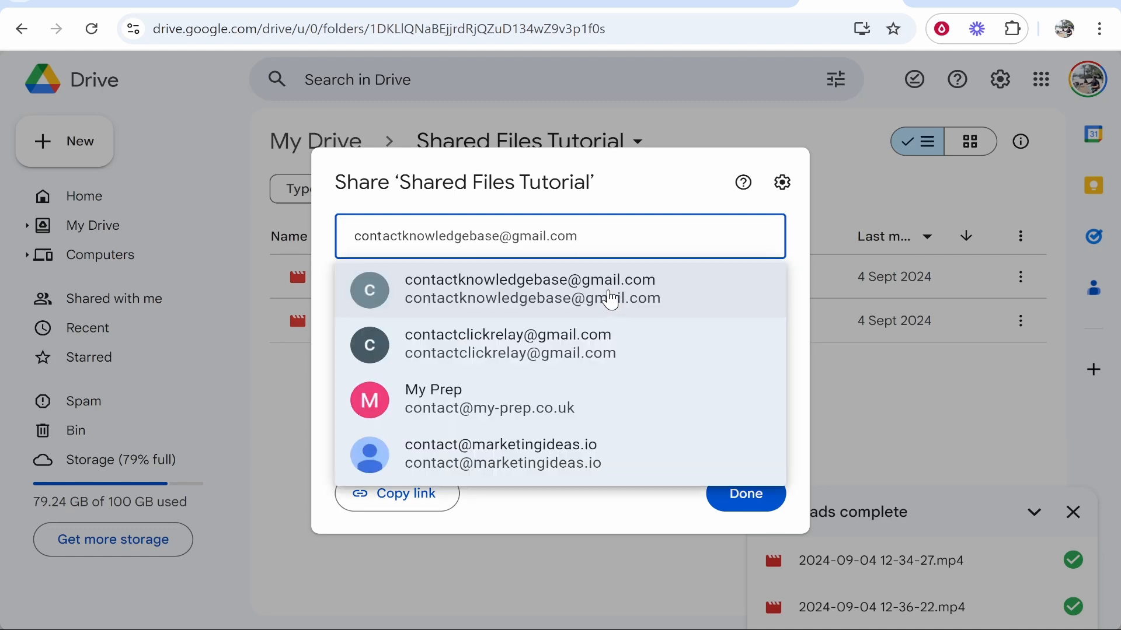
{"action": "left_click", "coordinate": [530, 288]}
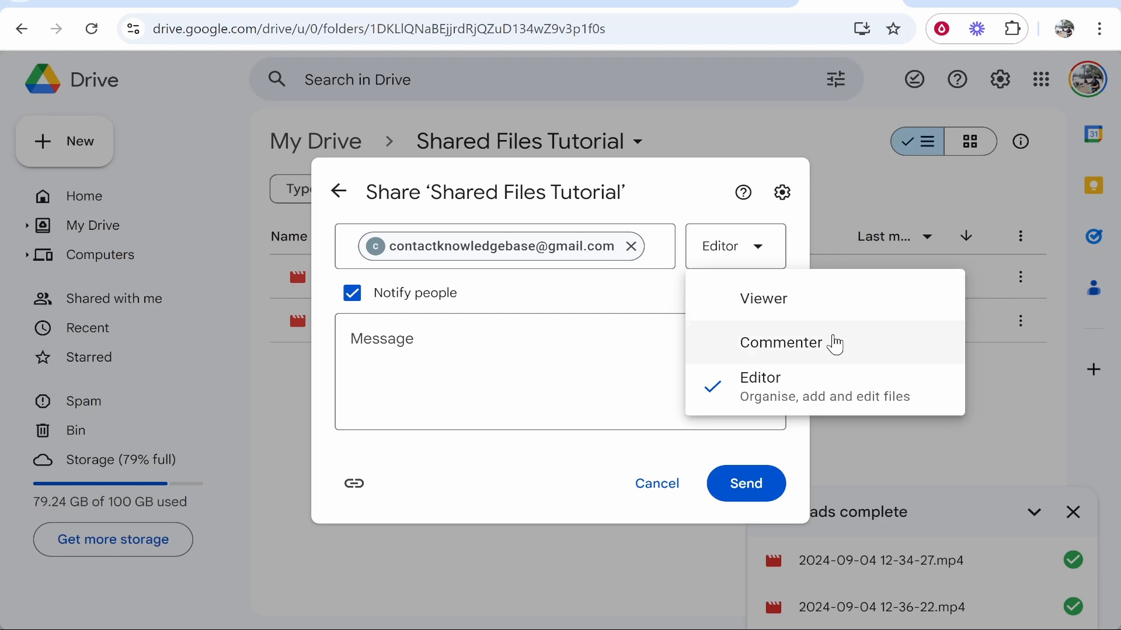
{"action": "mouse_move", "coordinate": [782, 390]}
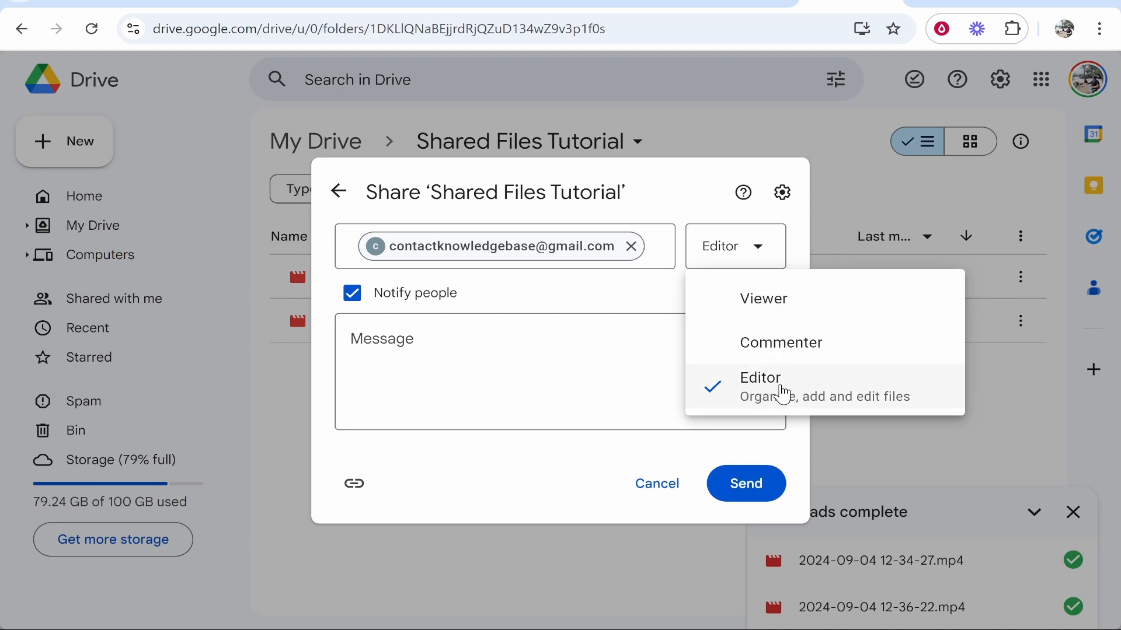
{"action": "mouse_move", "coordinate": [789, 394]}
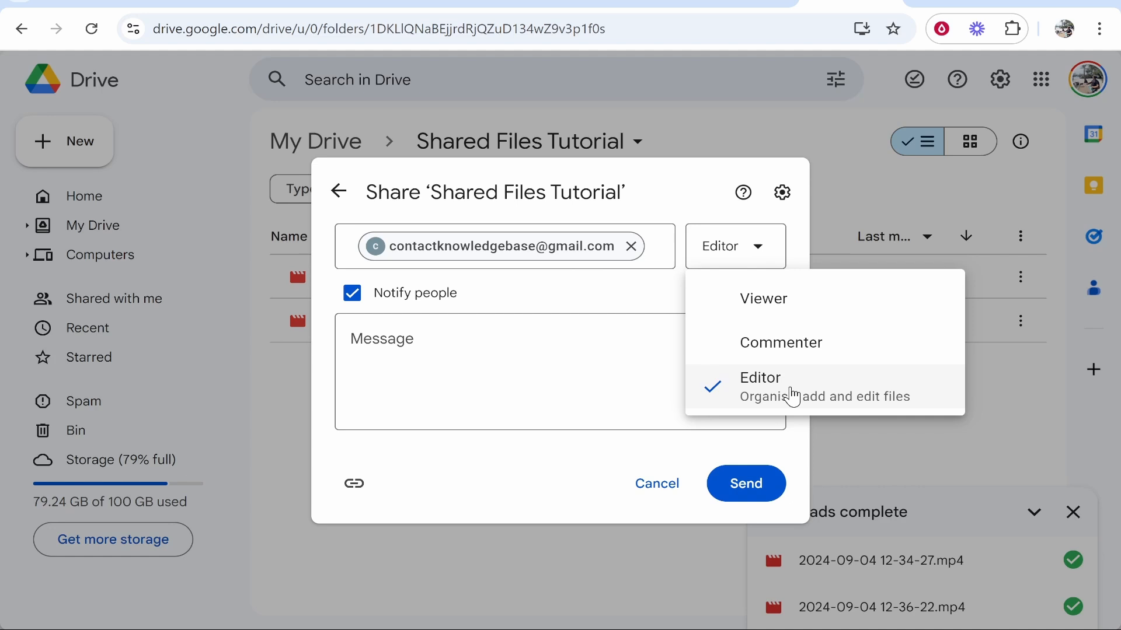
{"action": "mouse_move", "coordinate": [764, 299]}
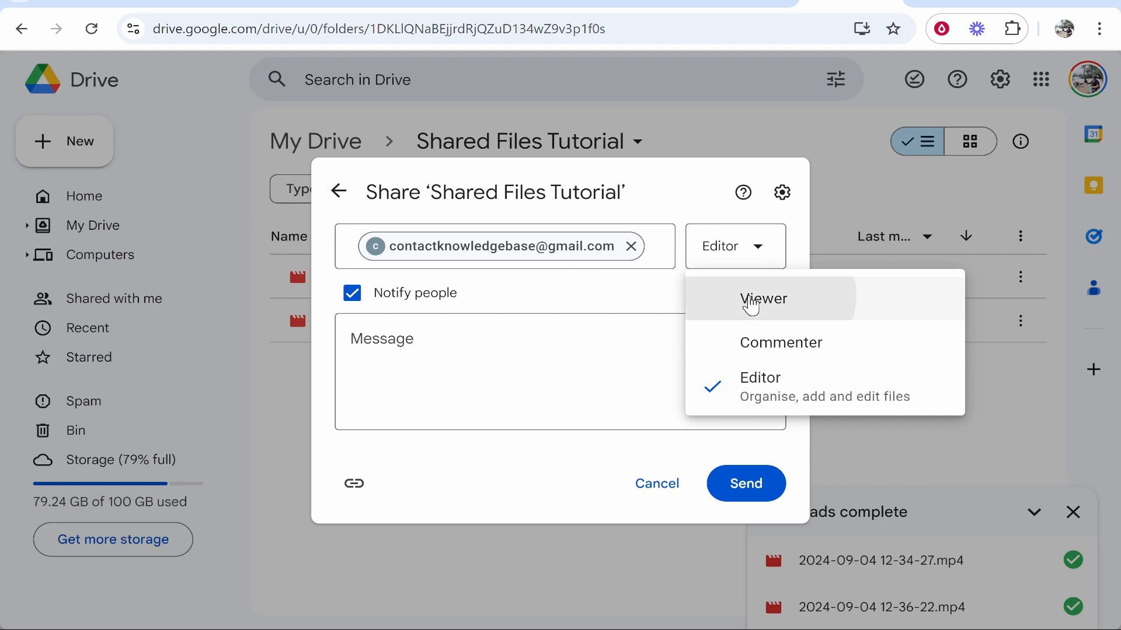
{"action": "left_click", "coordinate": [763, 297]}
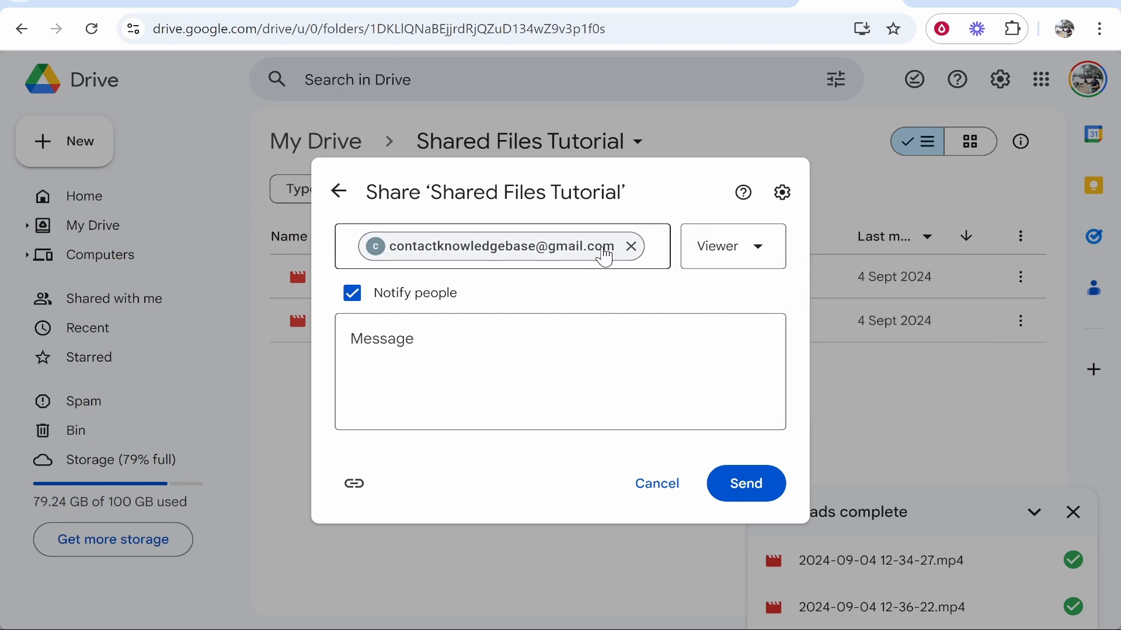
{"action": "mouse_move", "coordinate": [795, 489]}
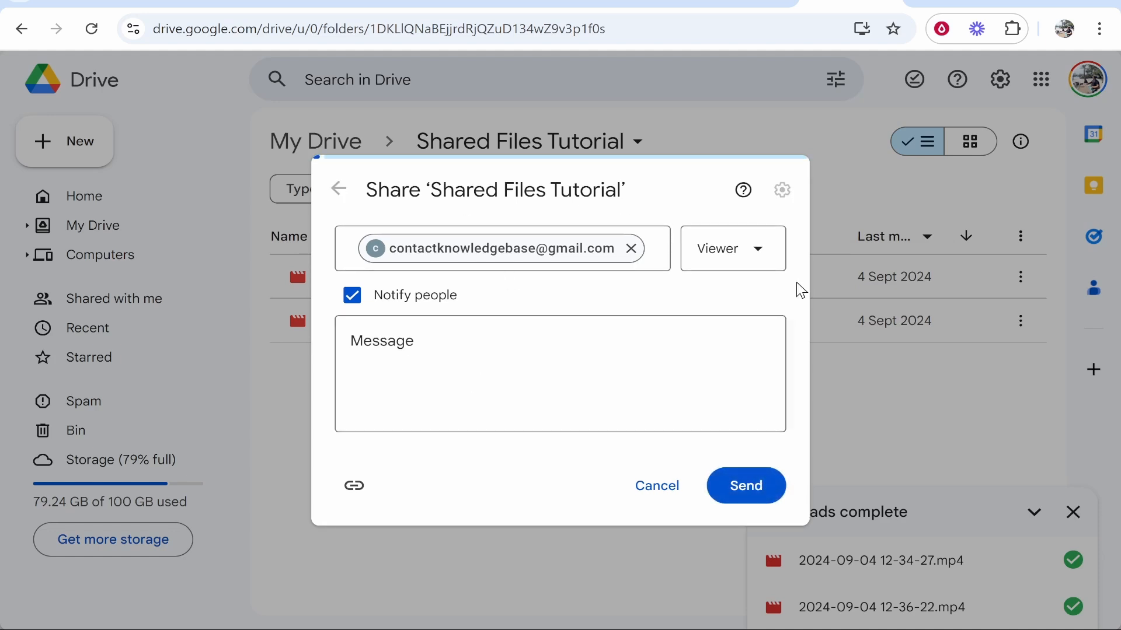
{"action": "left_click", "coordinate": [745, 486]}
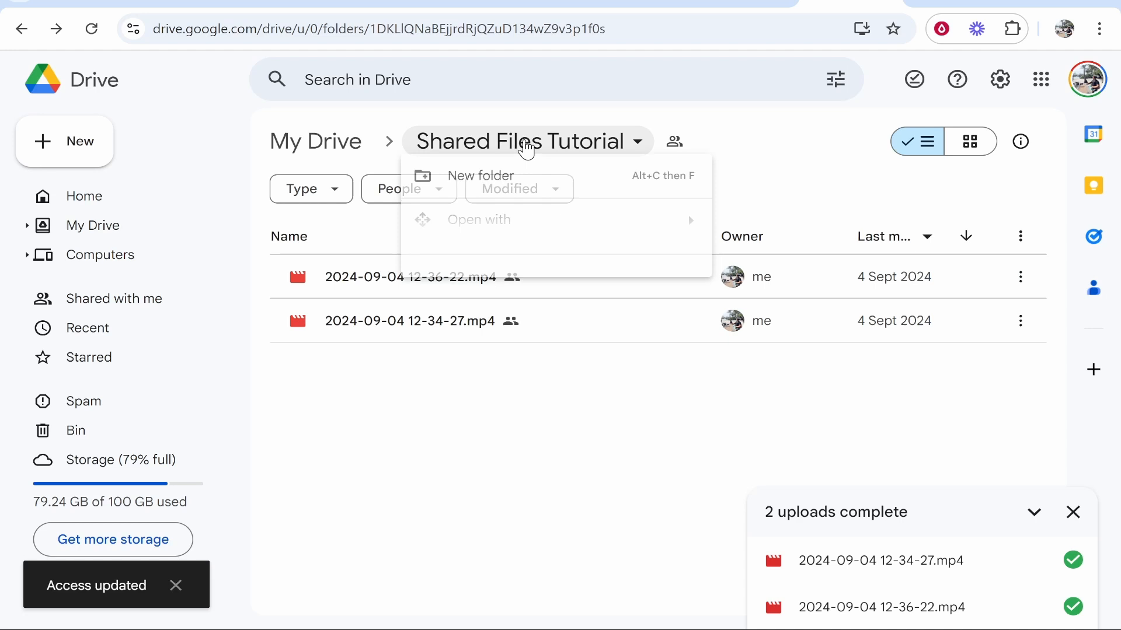
- Set General access to 'Anyone with the link' as Viewer and confirm the sharing settings
{"action": "left_click", "coordinate": [673, 141]}
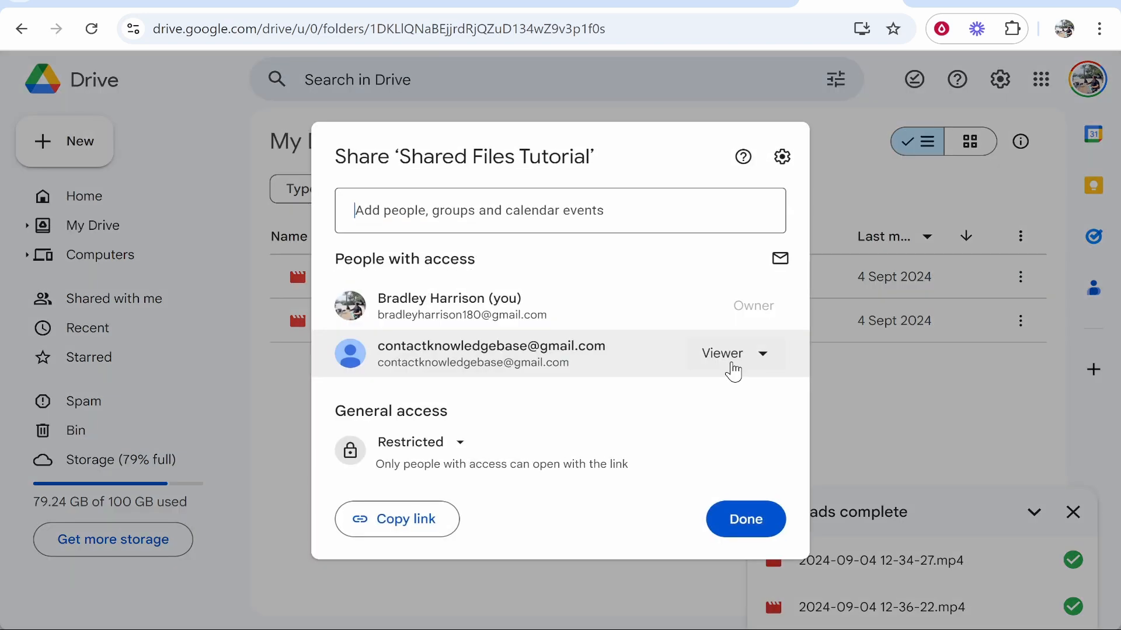
{"action": "double_click", "coordinate": [390, 411]}
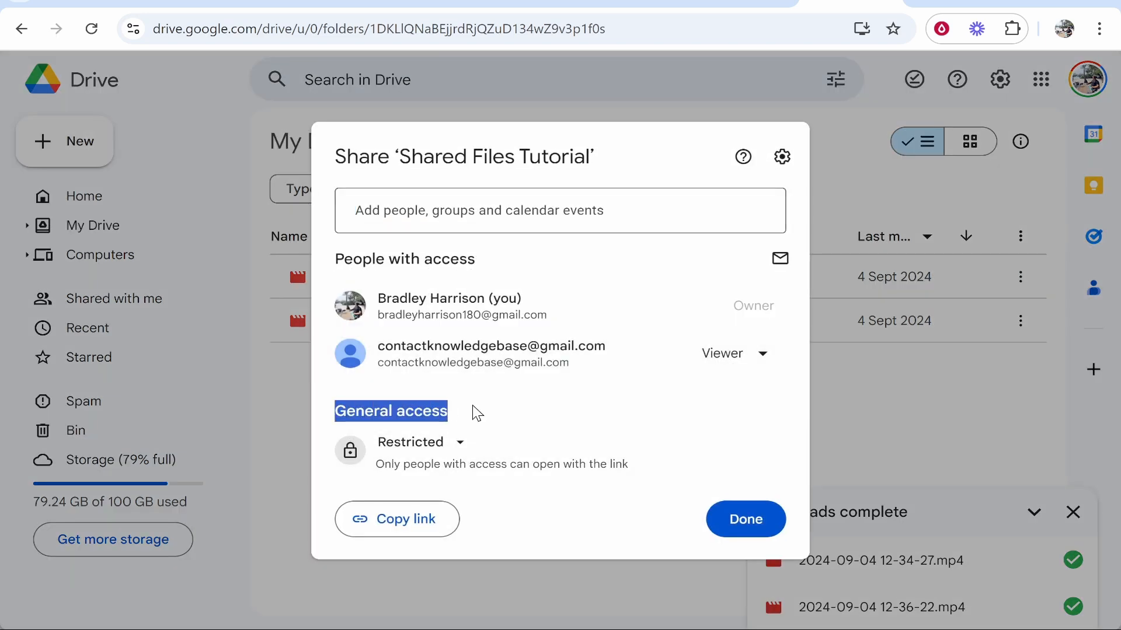
{"action": "left_click", "coordinate": [395, 519]}
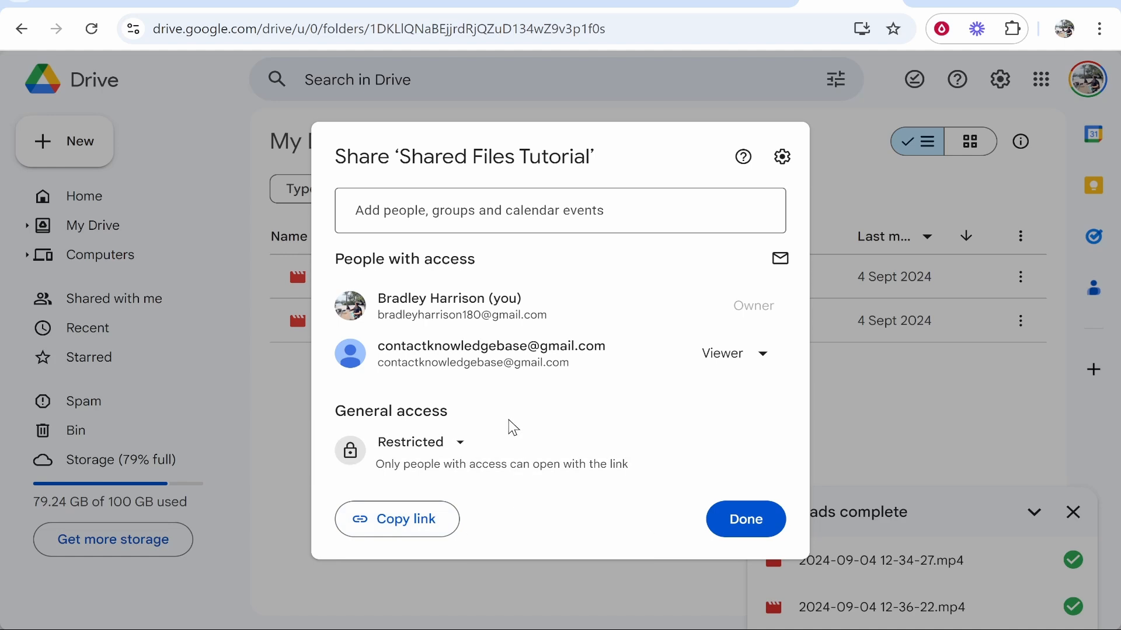
{"action": "mouse_move", "coordinate": [522, 457]}
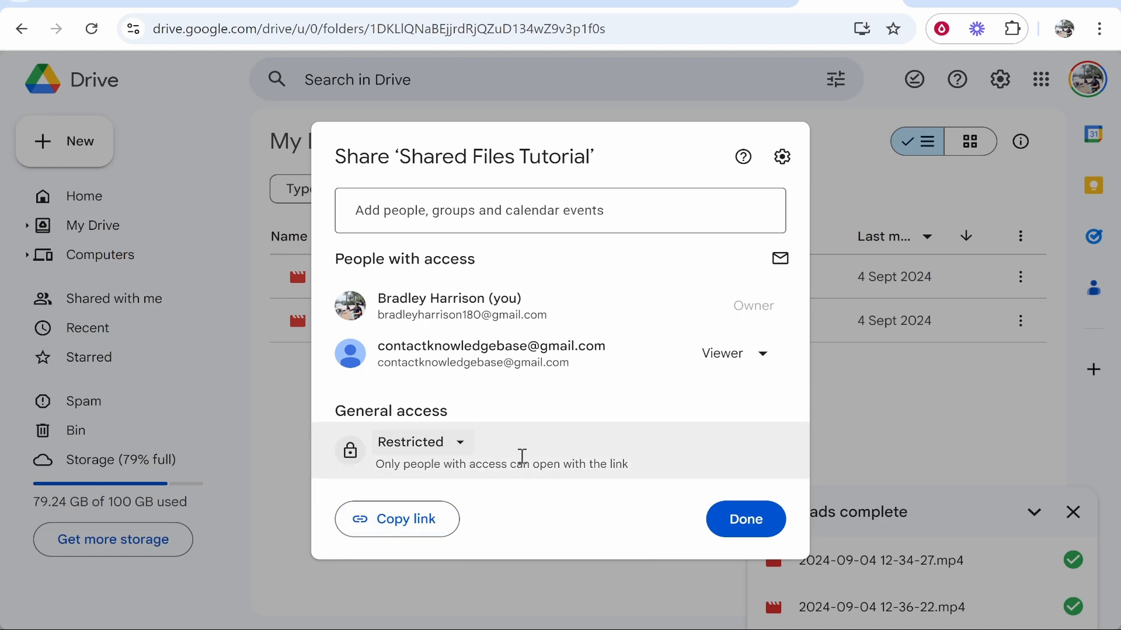
{"action": "mouse_move", "coordinate": [504, 418]}
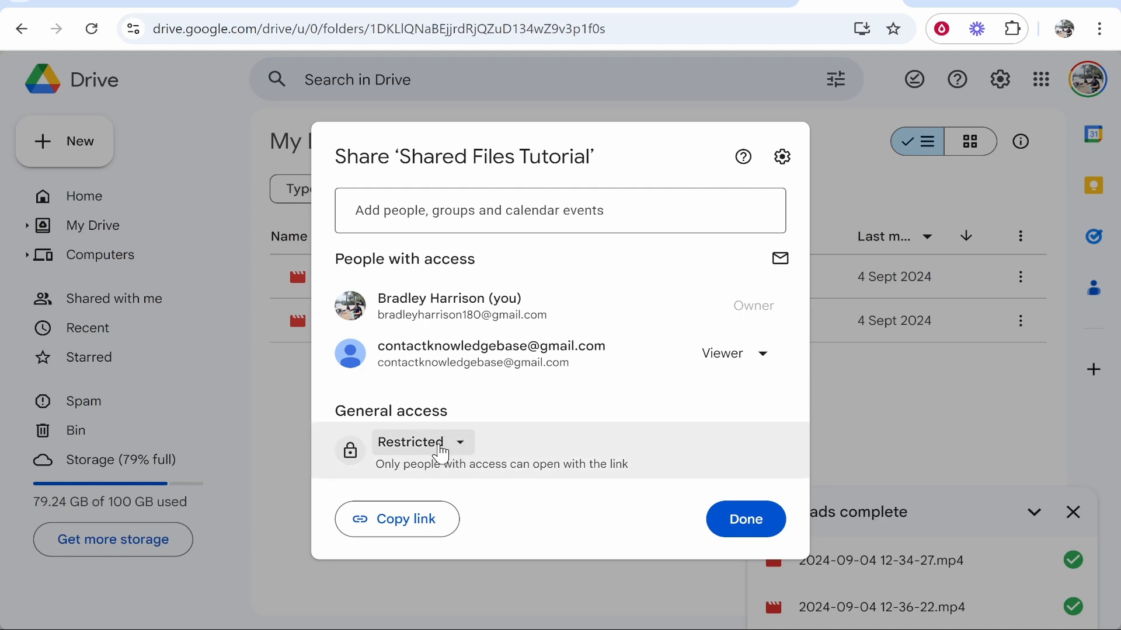
{"action": "left_click", "coordinate": [420, 441]}
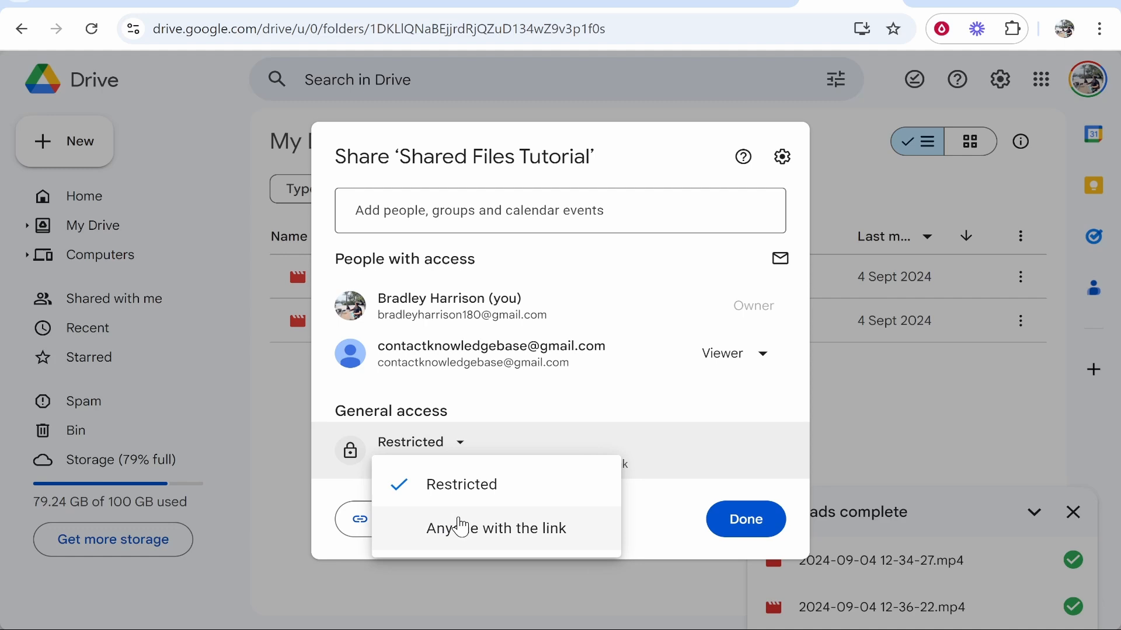
{"action": "left_click", "coordinate": [496, 527]}
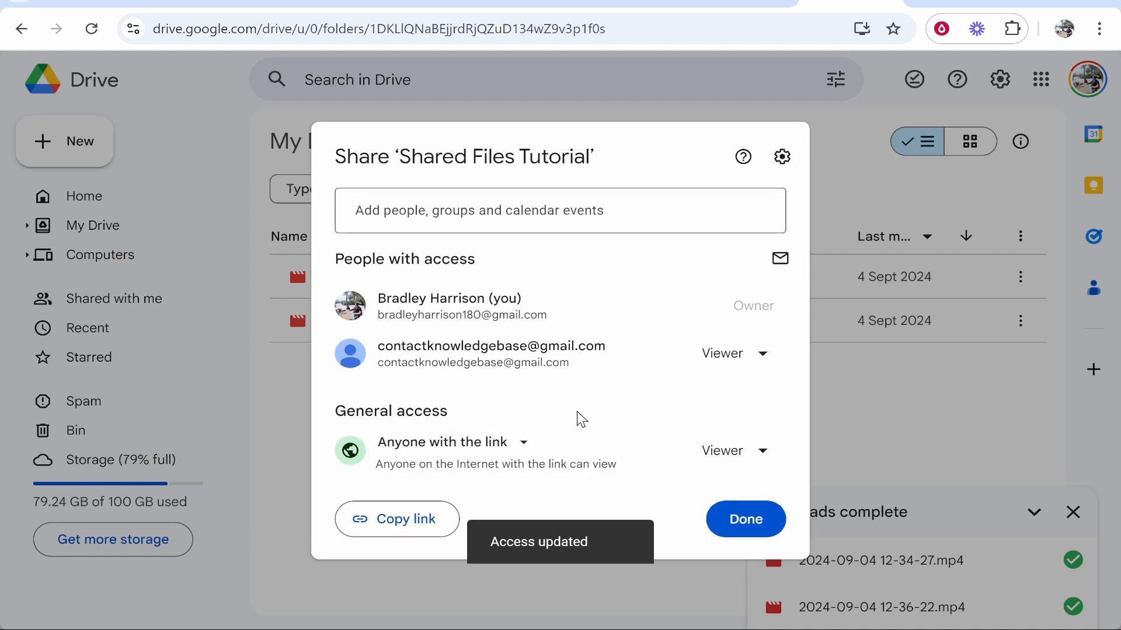
{"action": "left_click", "coordinate": [397, 519]}
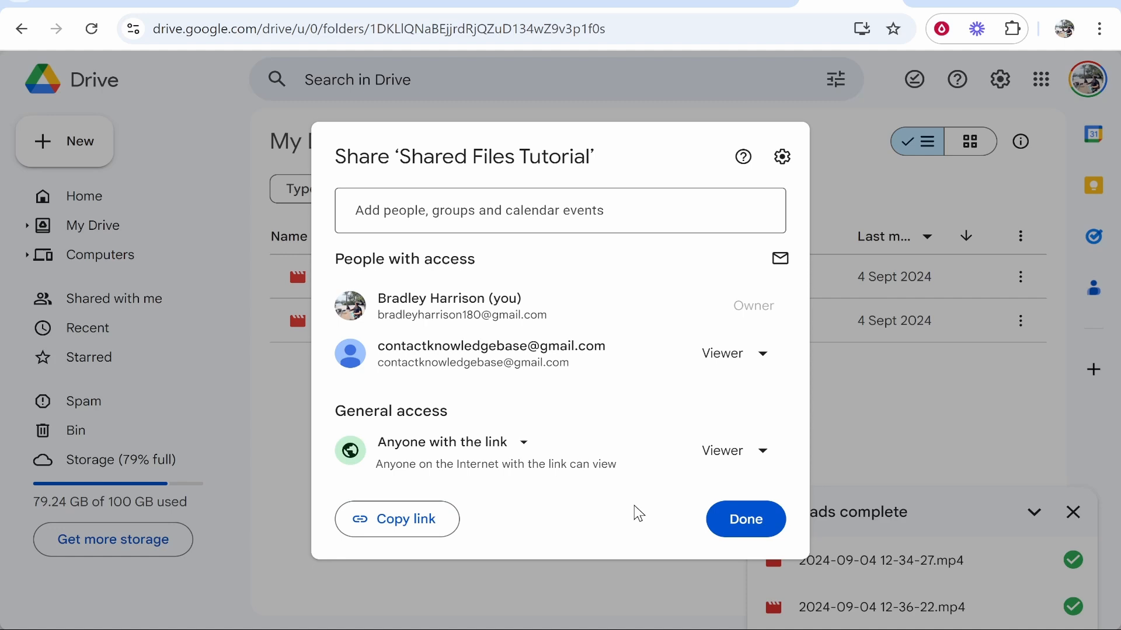
{"action": "mouse_move", "coordinate": [698, 385]}
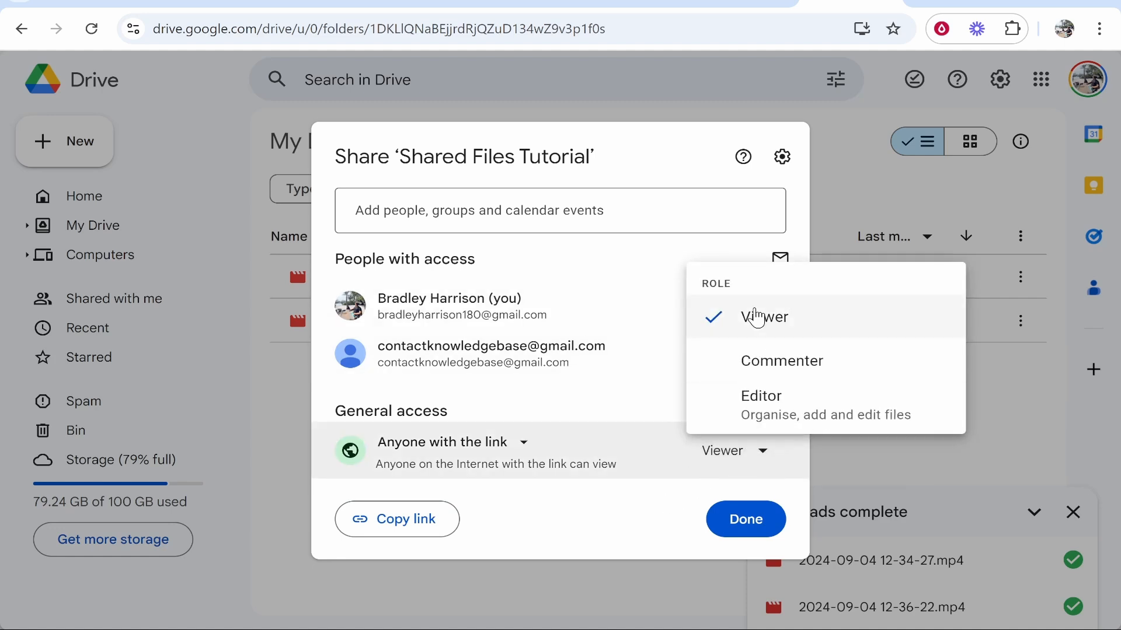
{"action": "left_click", "coordinate": [745, 519]}
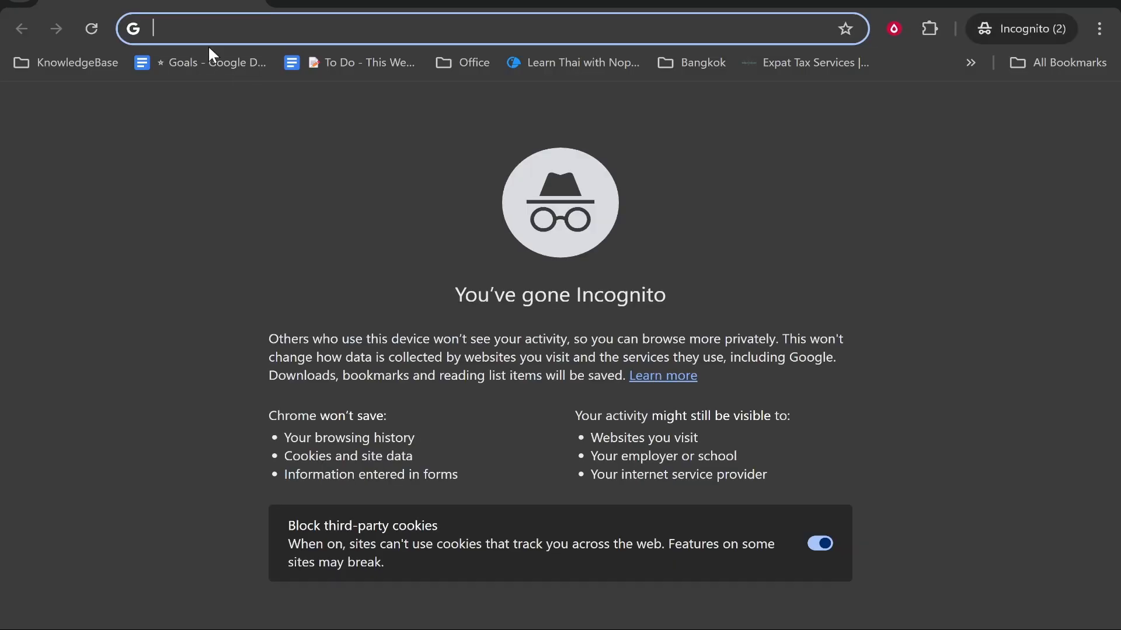
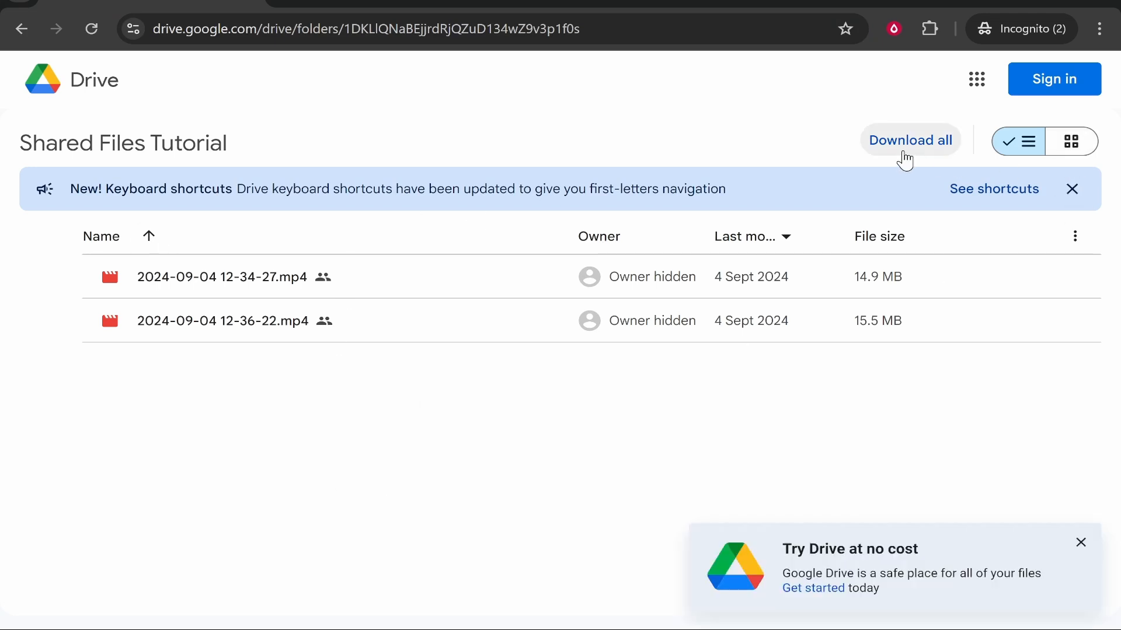
- Load the shared folder URL in the incognito window to view both videos signed out
{"action": "mouse_move", "coordinate": [363, 433]}
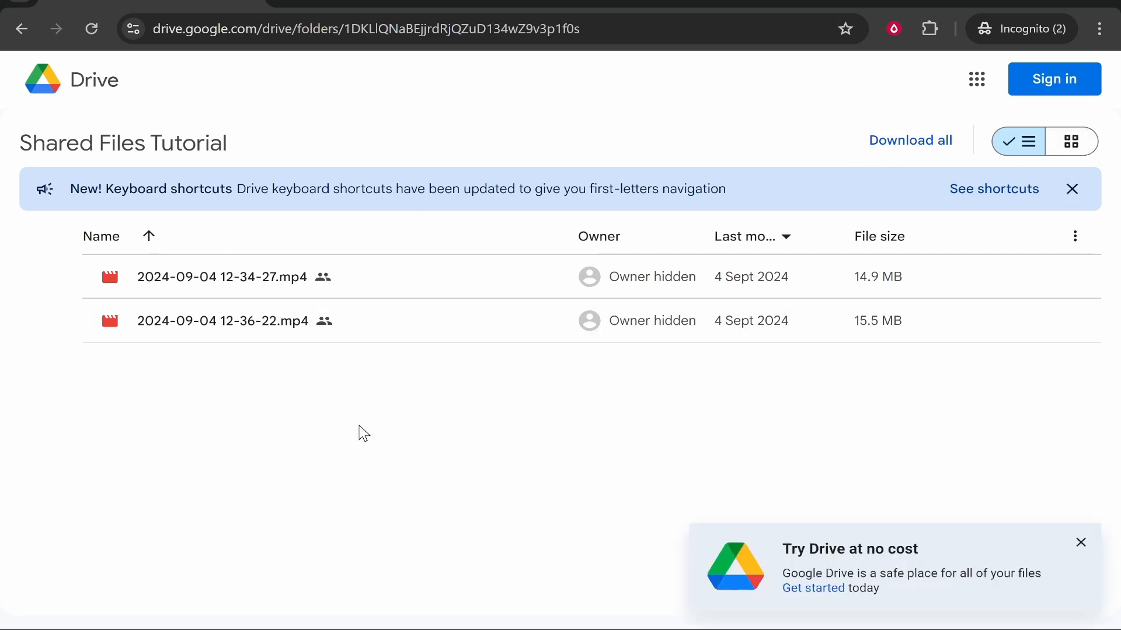
{"action": "mouse_move", "coordinate": [437, 444]}
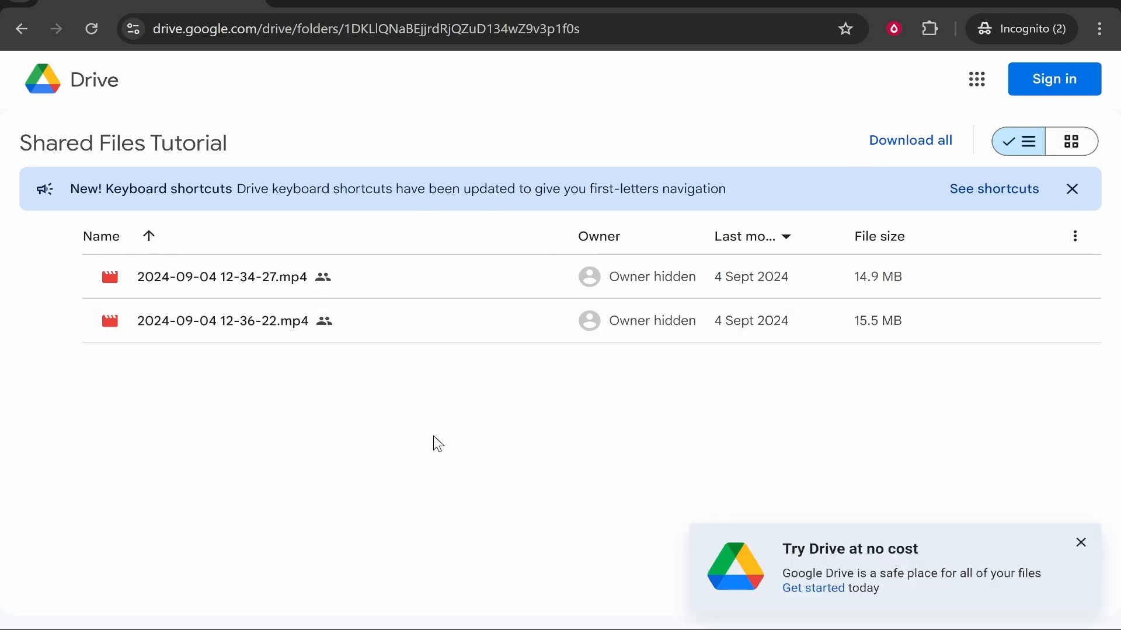